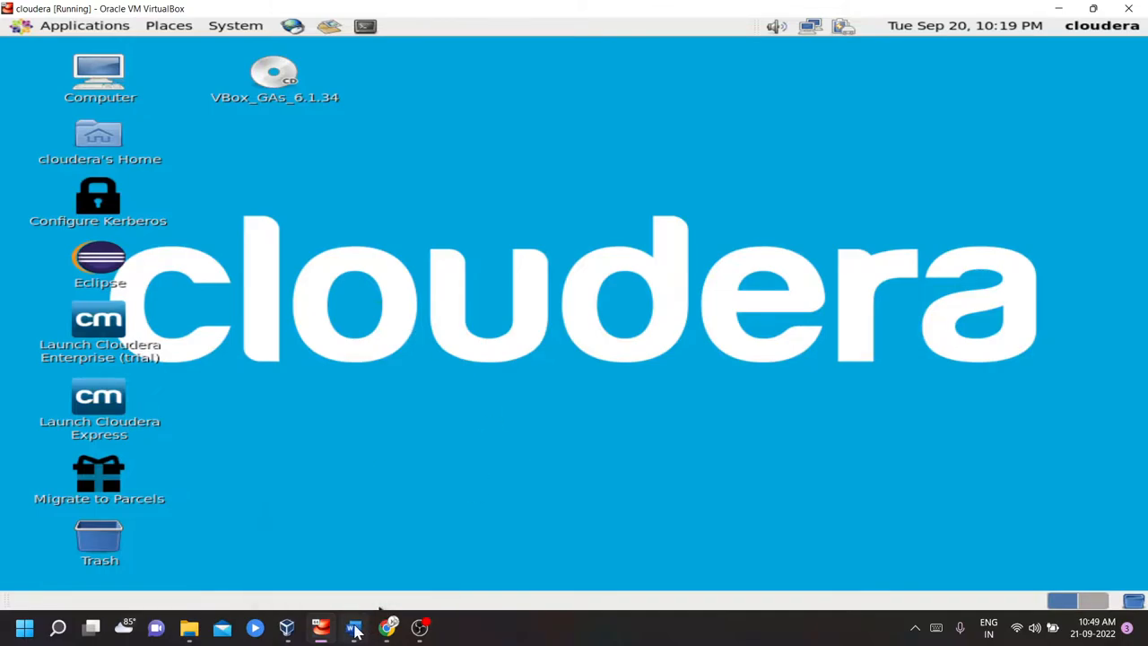
Step: Switch to the Word notes listing the app's five Hive features
{"action": "left_click", "coordinate": [352, 627]}
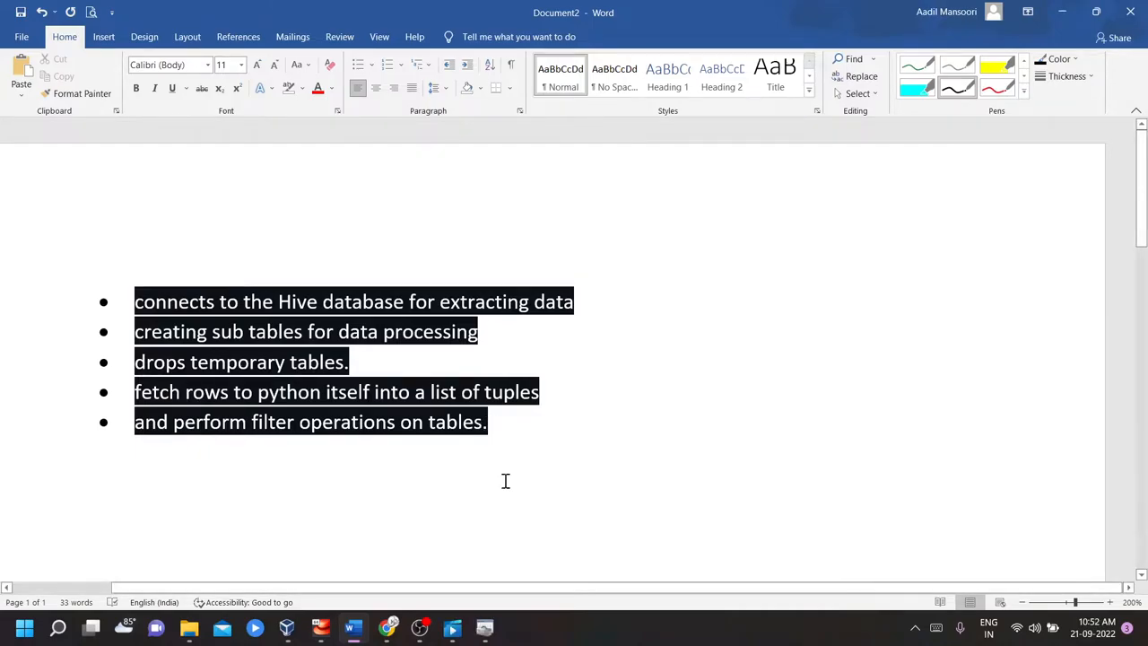
{"action": "mouse_move", "coordinate": [272, 281]}
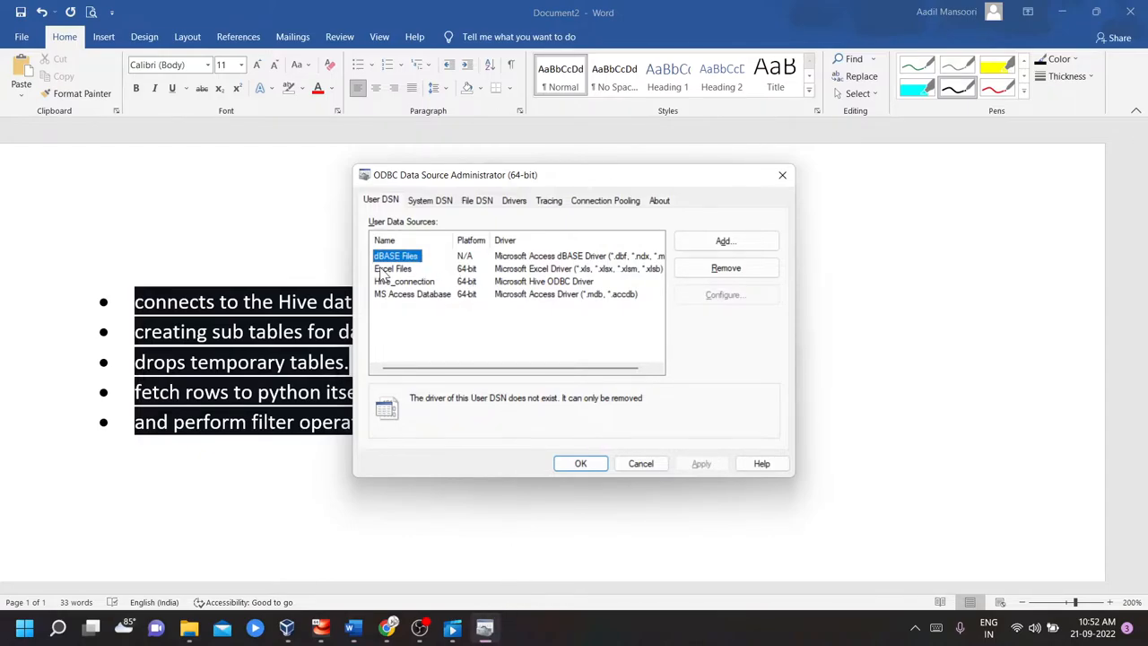
{"action": "mouse_move", "coordinate": [390, 292]}
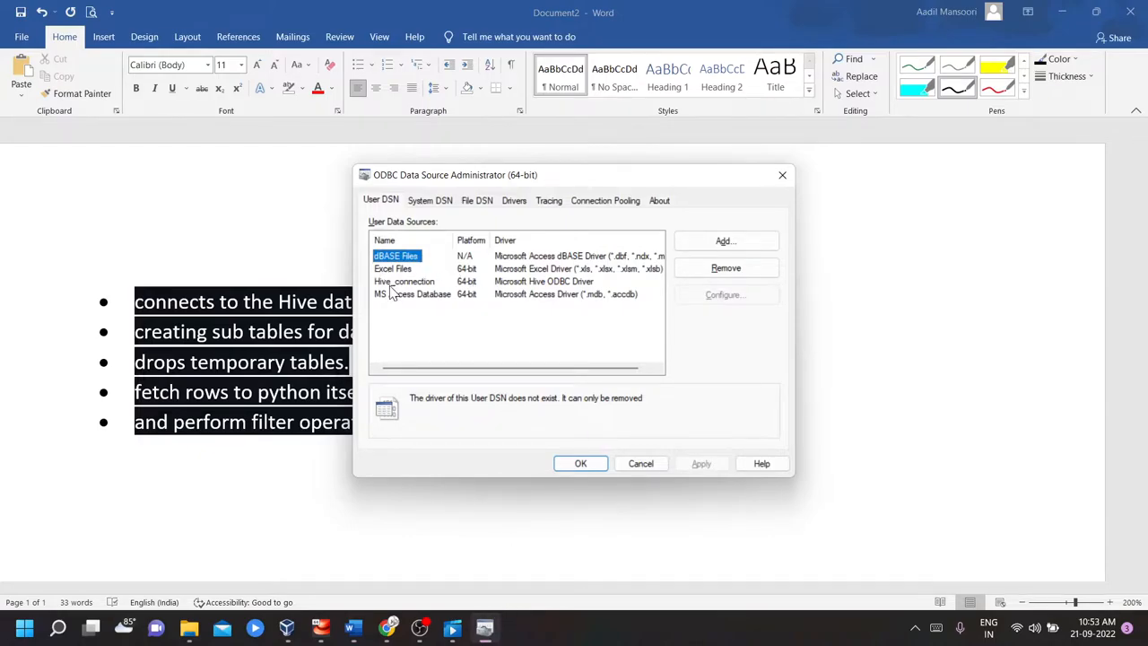
Step: Select the Hive_connection user DSN, which uses the Microsoft Hive ODBC Driver
{"action": "left_click", "coordinate": [405, 281]}
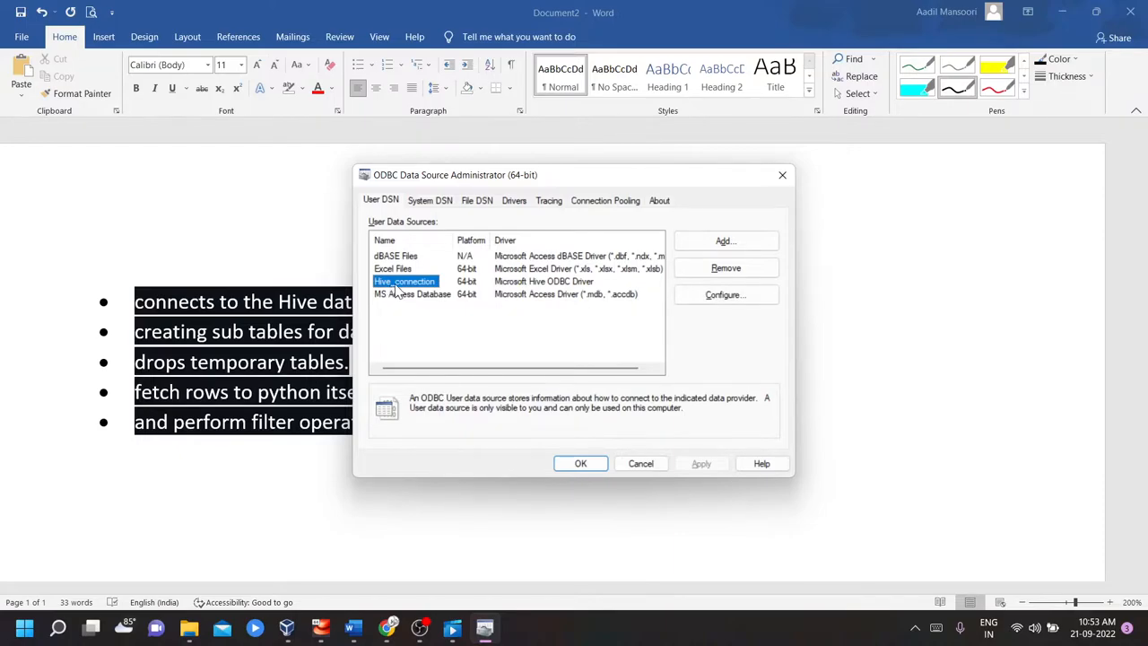
{"action": "mouse_move", "coordinate": [561, 296]}
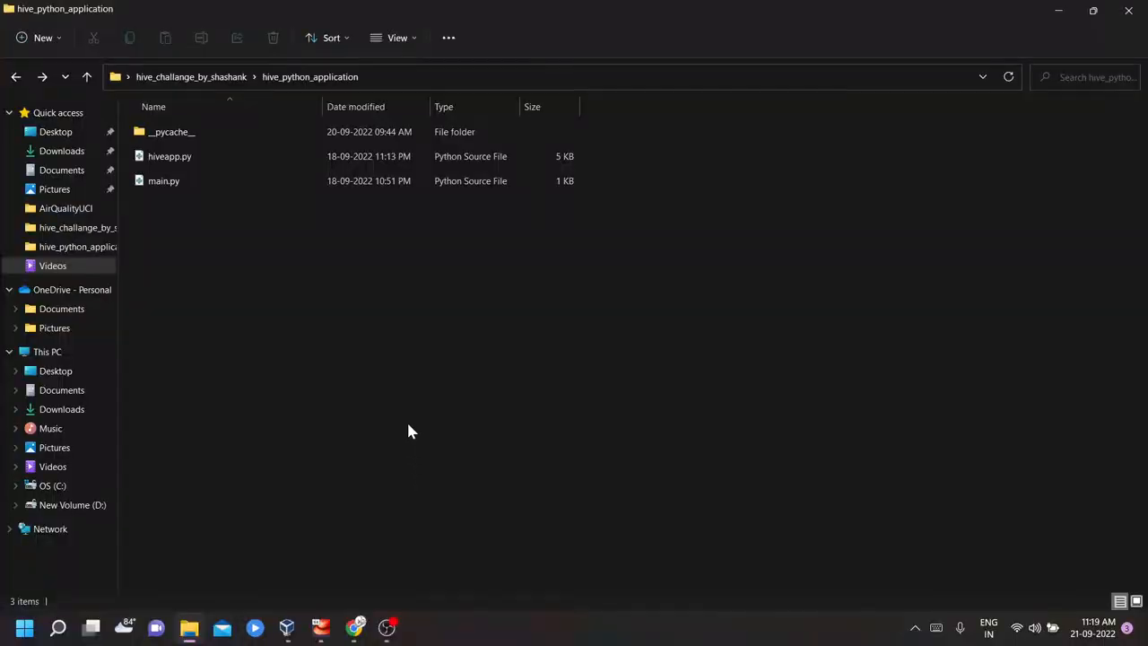
Step: Open the hive_python_application folder in Code from its right-click menu
{"action": "right_click", "coordinate": [413, 431]}
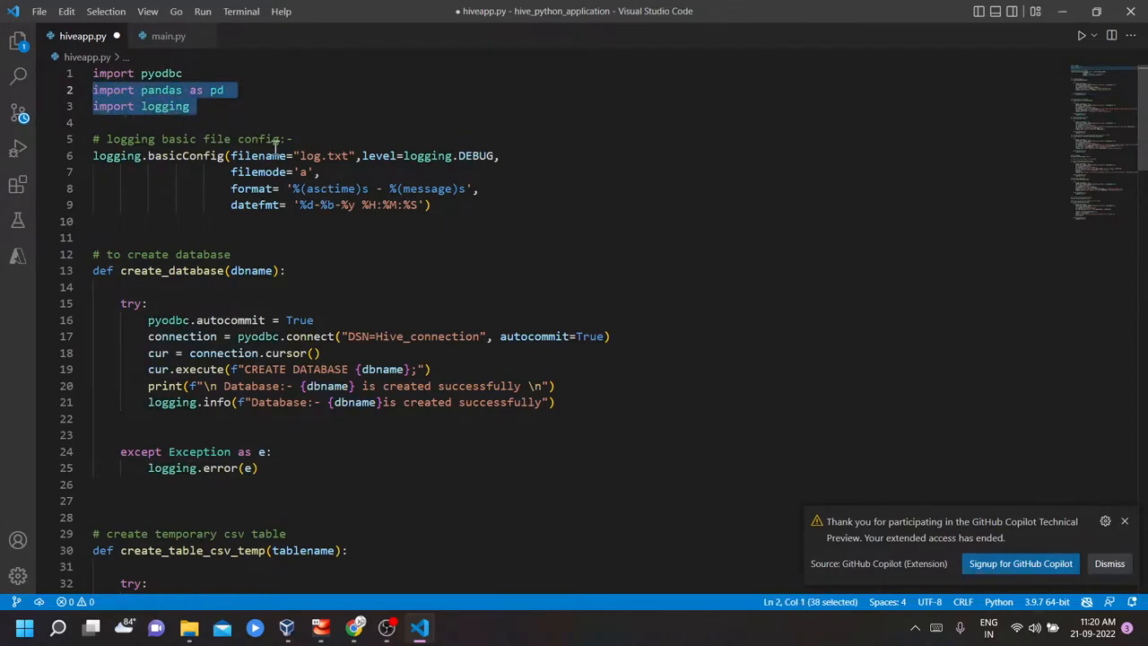
{"action": "mouse_move", "coordinate": [260, 155]}
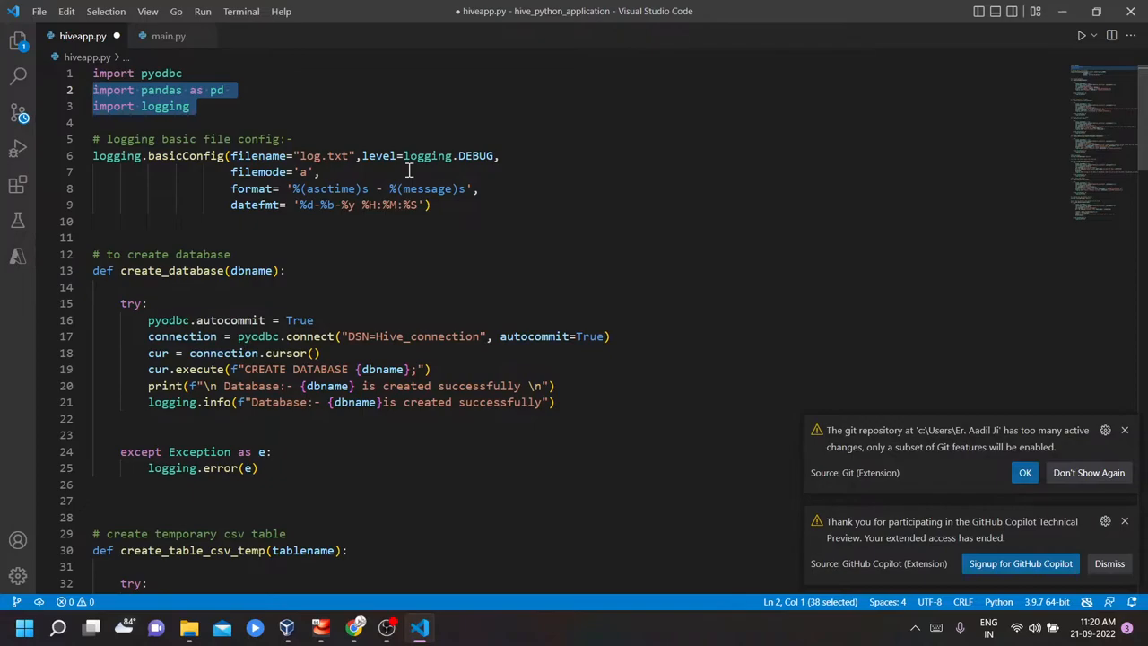
Step: Walk through create_database, table-creation and loading functions in hiveapp.py, then view main.py
{"action": "scroll", "scroll_direction": "down", "scroll_amount": 3}
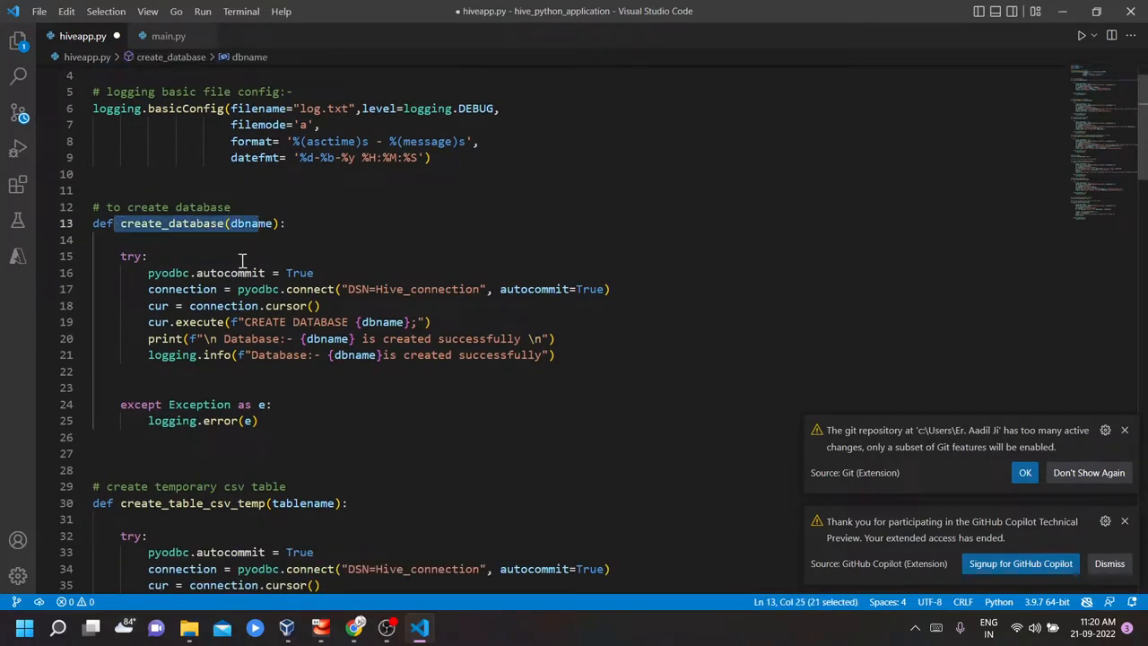
{"action": "left_click", "coordinate": [1109, 563]}
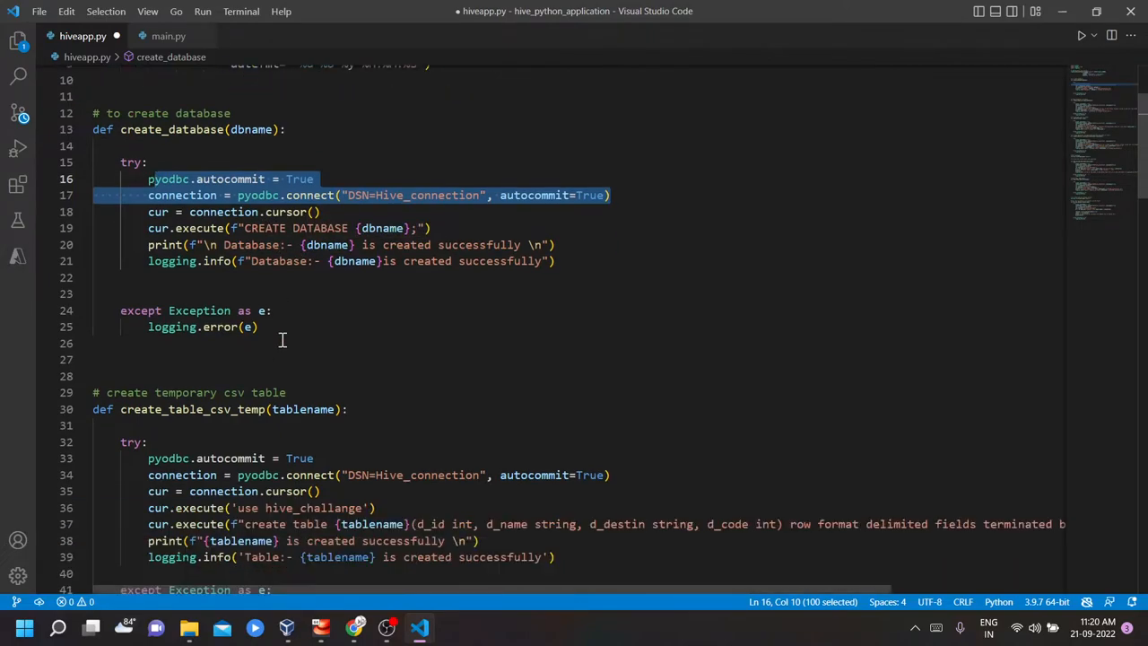
{"action": "scroll", "scroll_direction": "down", "scroll_amount": 3}
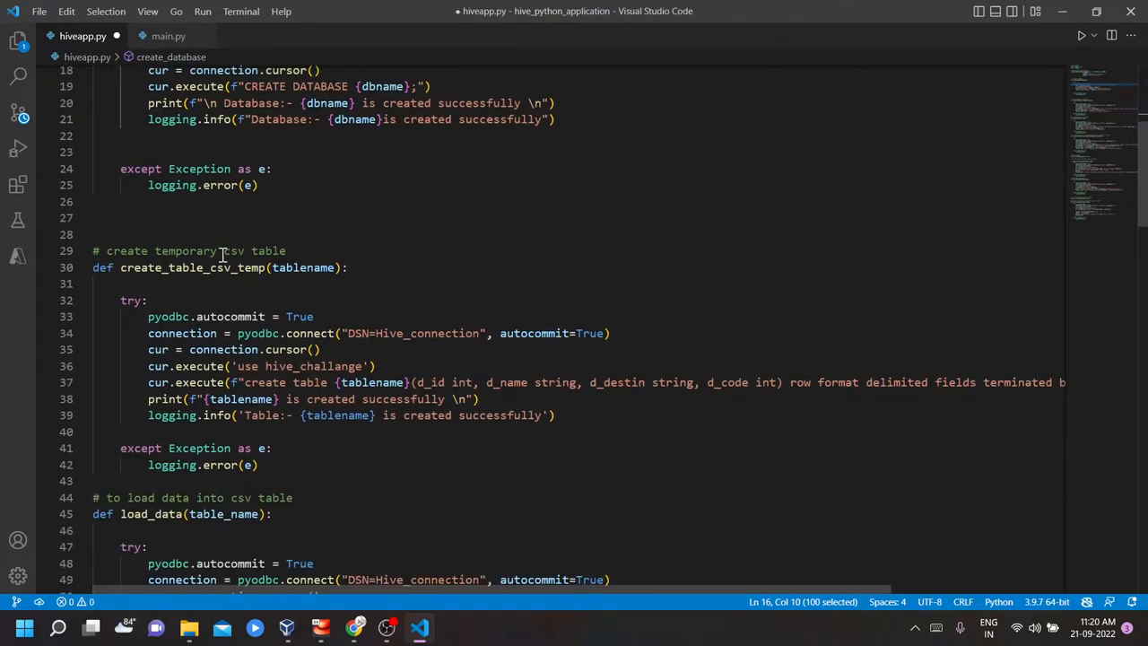
{"action": "scroll", "scroll_direction": "down", "scroll_amount": 3}
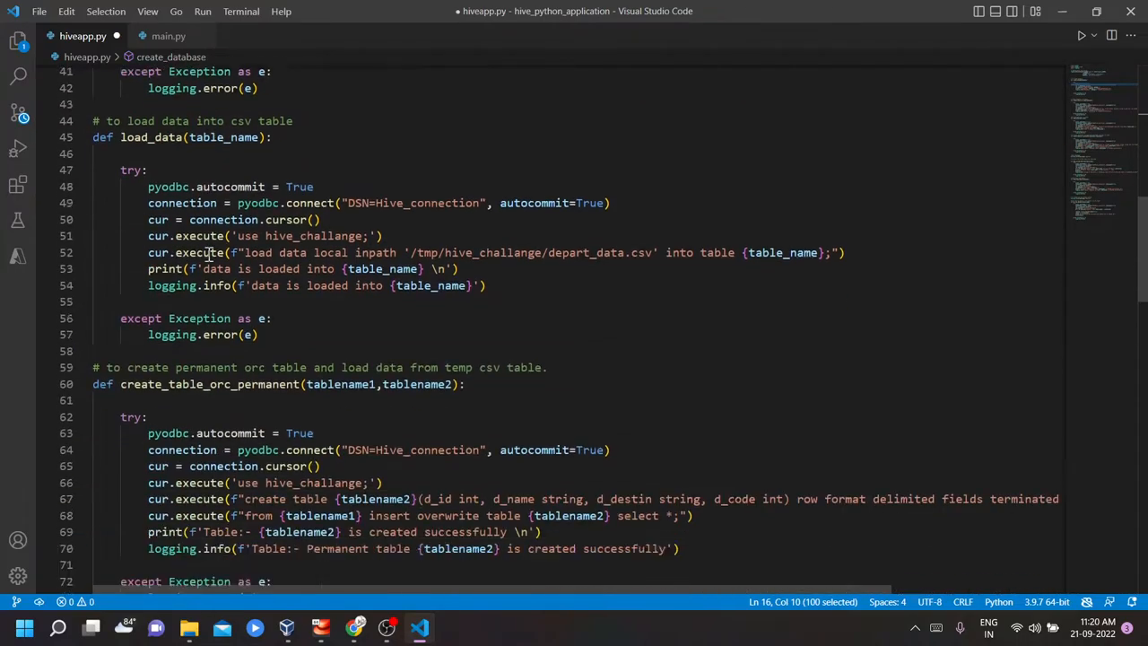
{"action": "scroll", "scroll_direction": "down", "scroll_amount": 3}
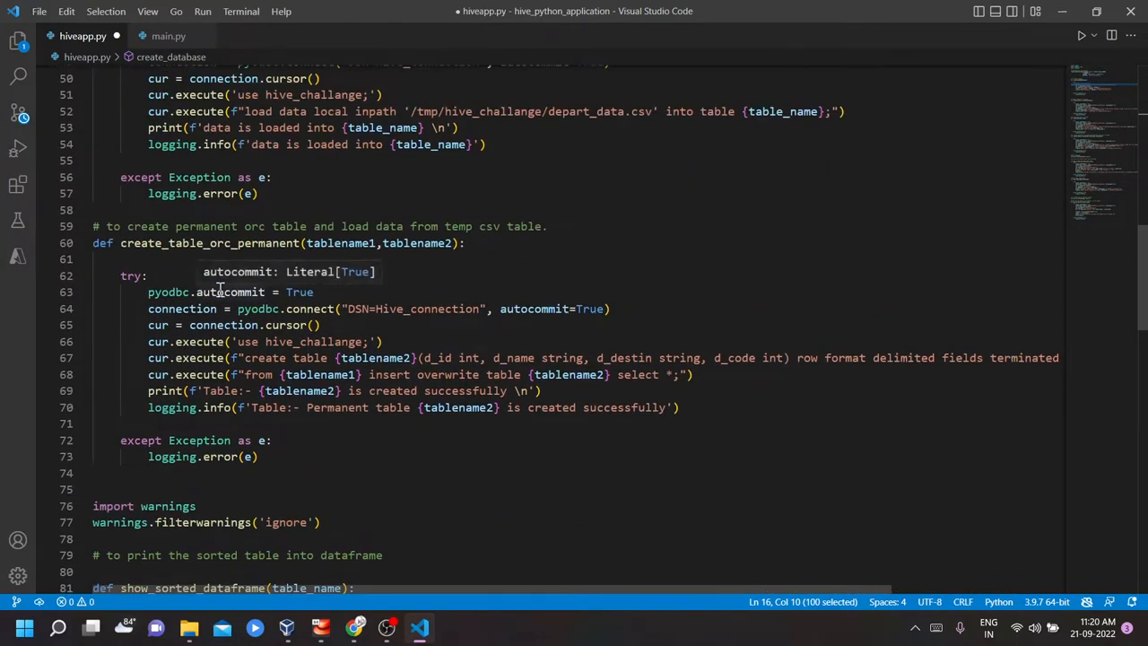
{"action": "left_click", "coordinate": [169, 35]}
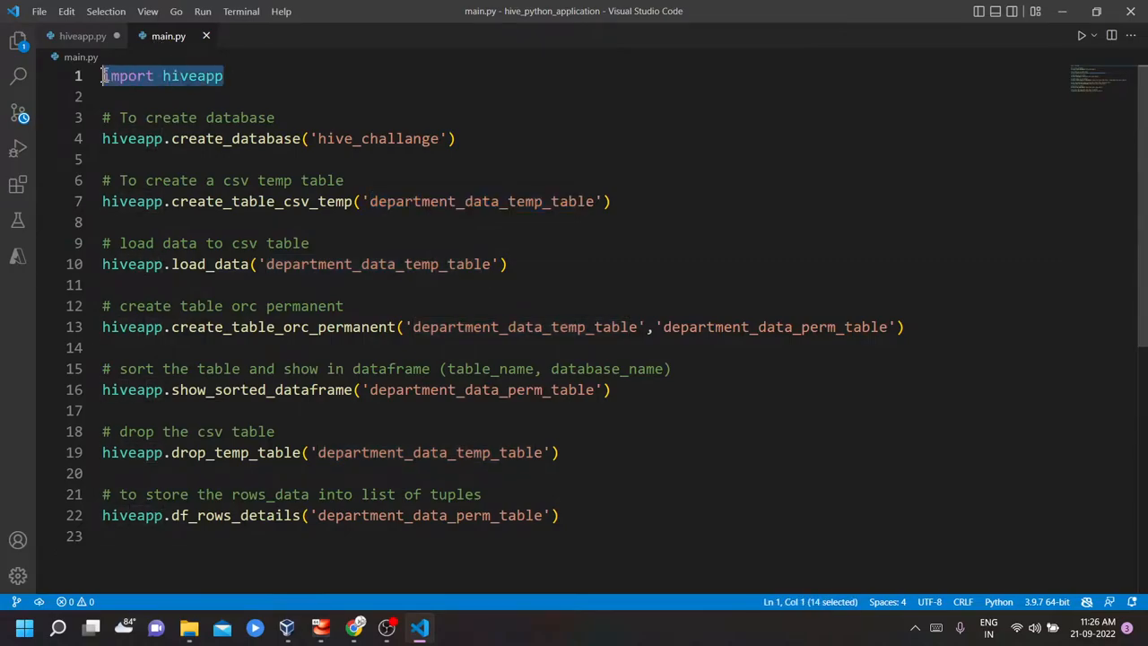
{"action": "mouse_move", "coordinate": [484, 150]}
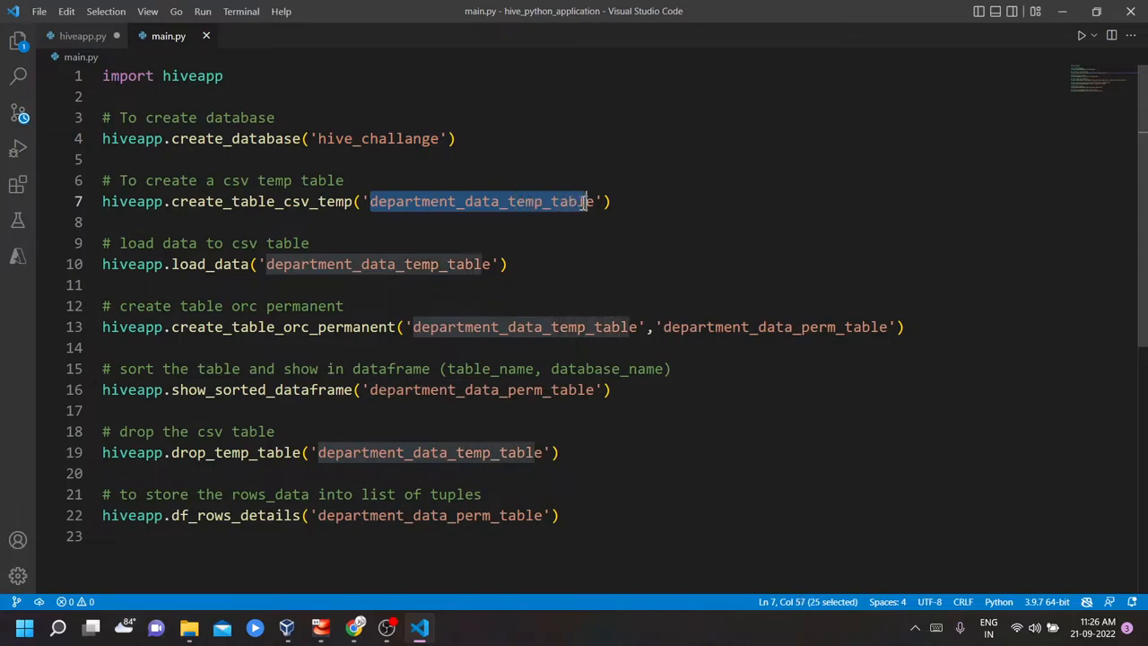
Step: Review main.py's Hive calls, then reopen the hive_python_application folder in File Explorer
{"action": "scroll", "scroll_direction": "down", "scroll_amount": 3}
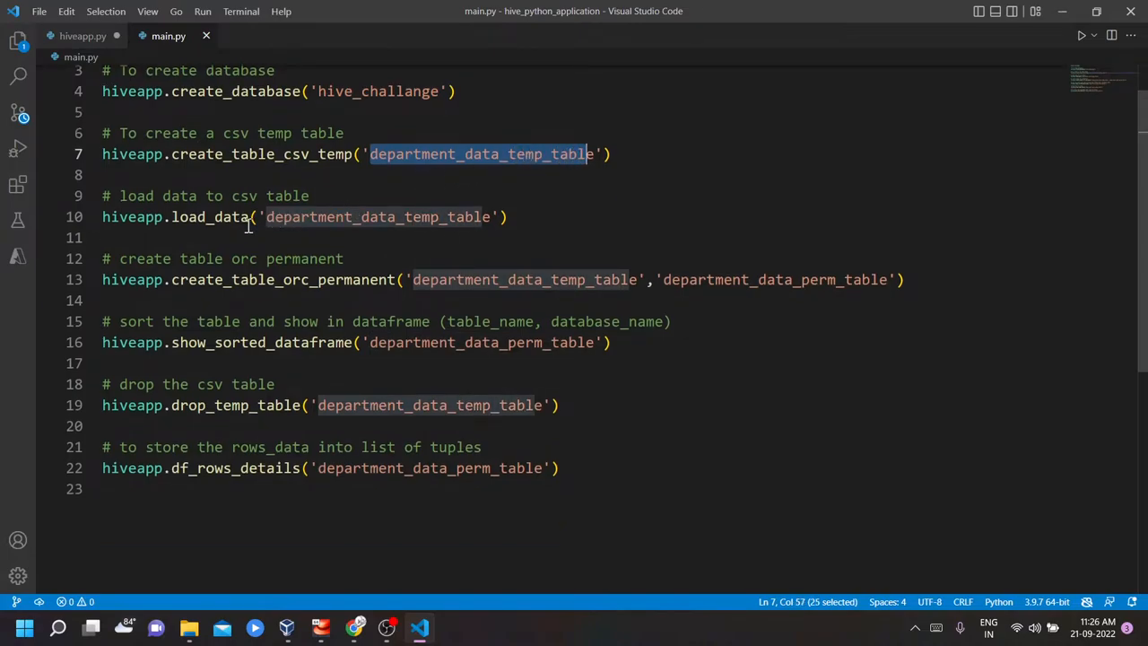
{"action": "mouse_move", "coordinate": [505, 187]}
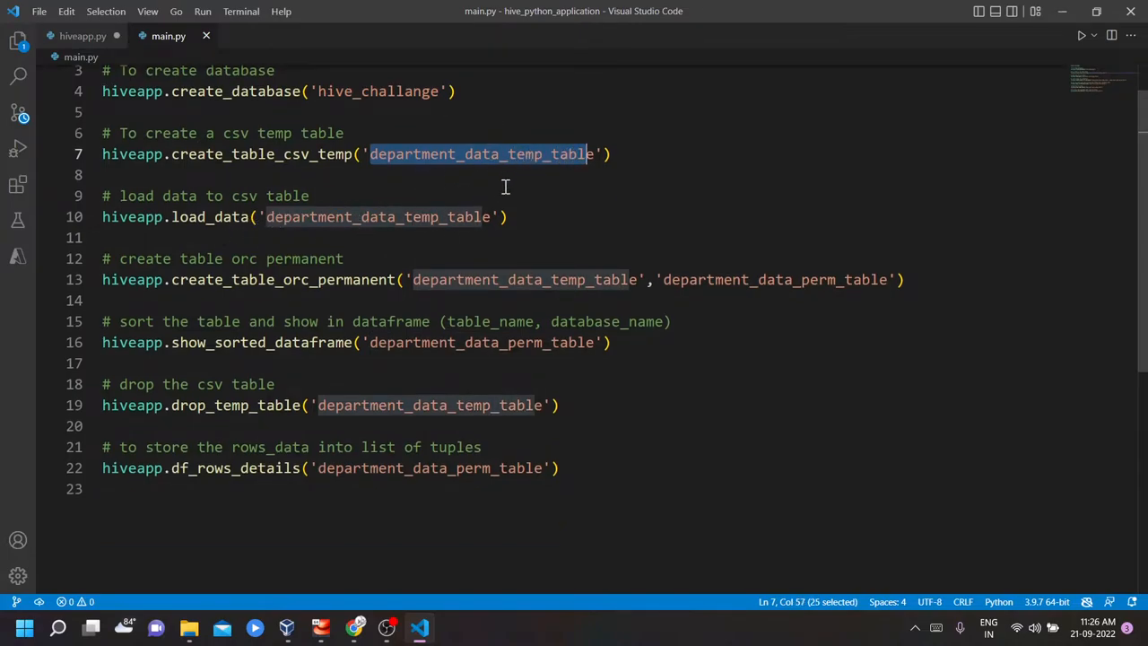
{"action": "mouse_move", "coordinate": [175, 294]}
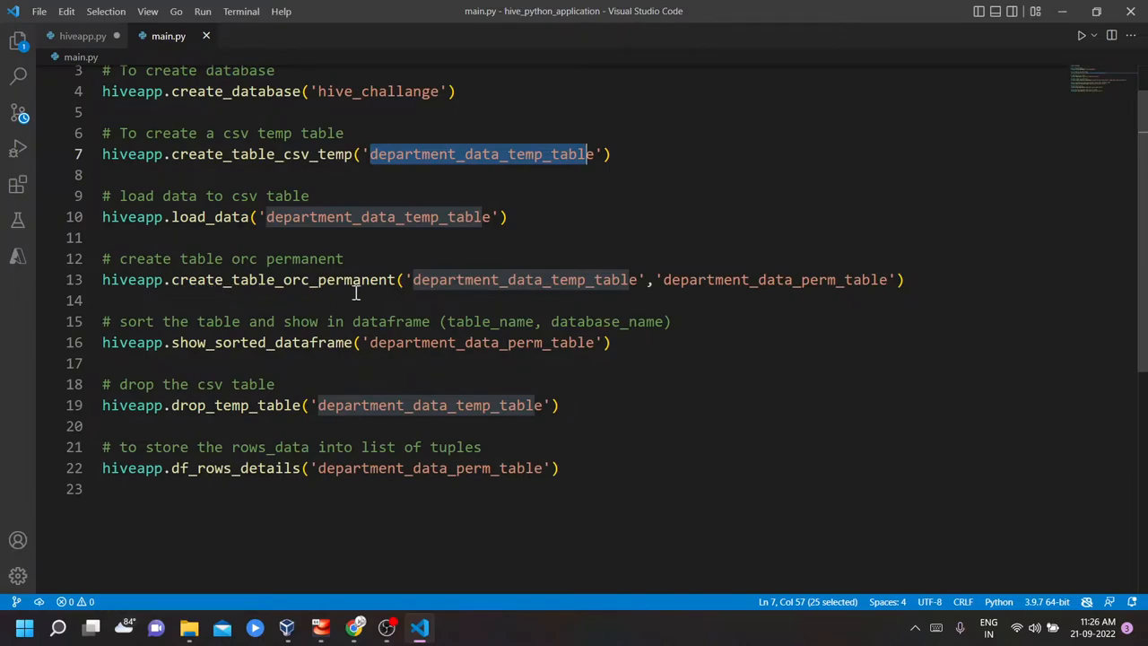
{"action": "scroll", "scroll_direction": "down", "scroll_amount": 3}
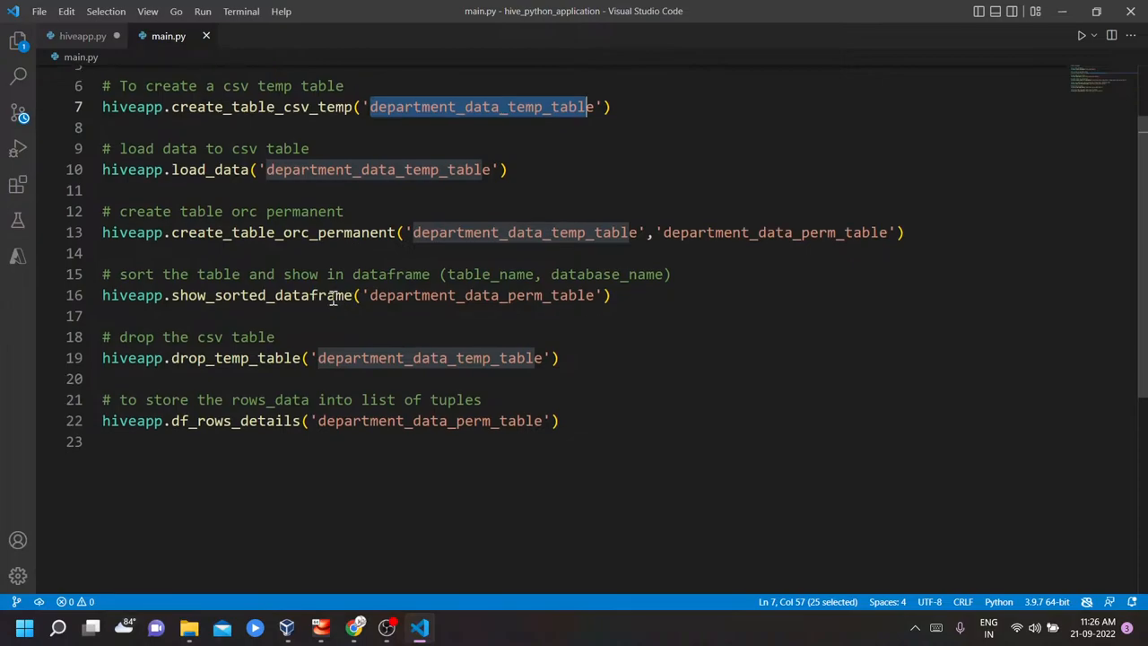
{"action": "mouse_move", "coordinate": [270, 306]}
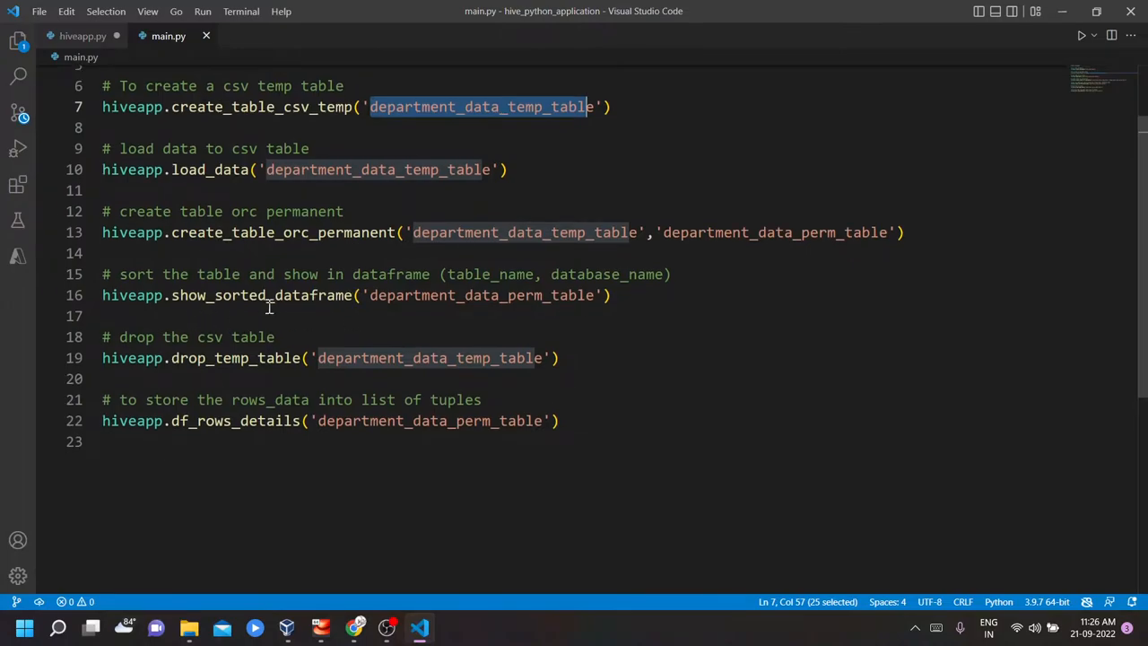
{"action": "mouse_move", "coordinate": [204, 358]}
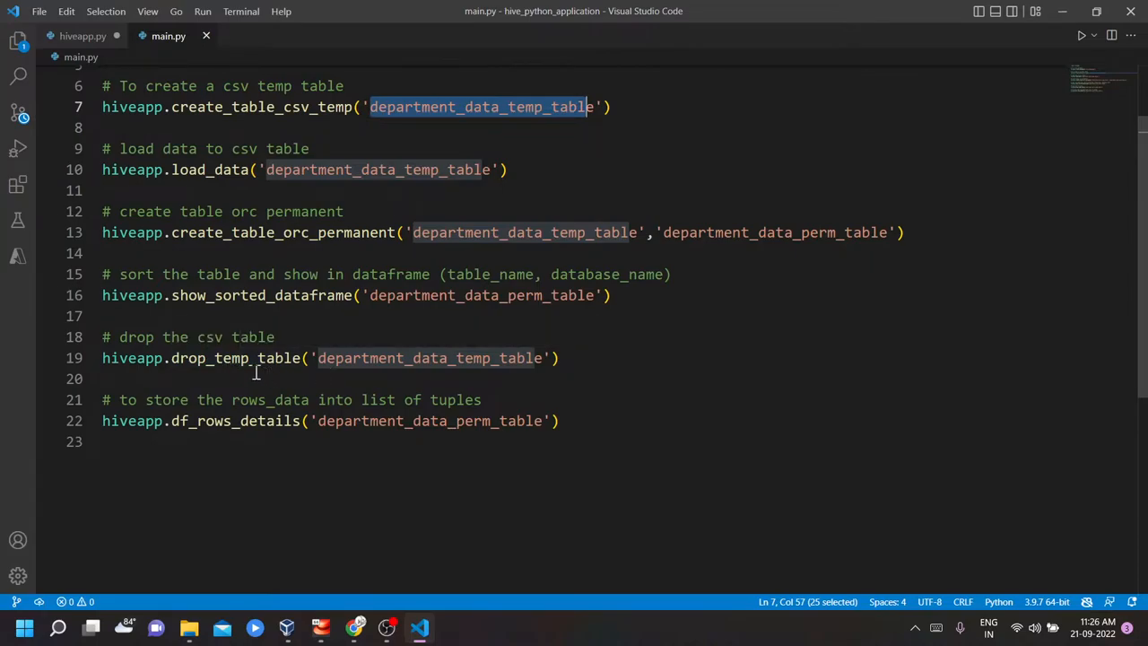
{"action": "mouse_move", "coordinate": [213, 358]}
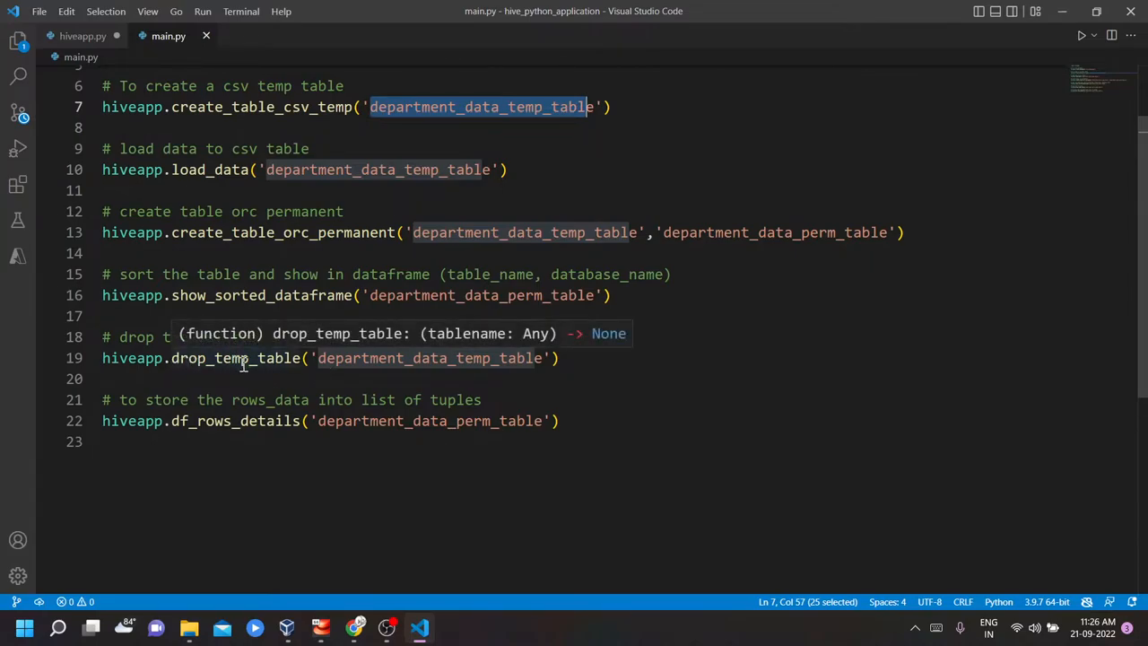
{"action": "mouse_move", "coordinate": [181, 429]}
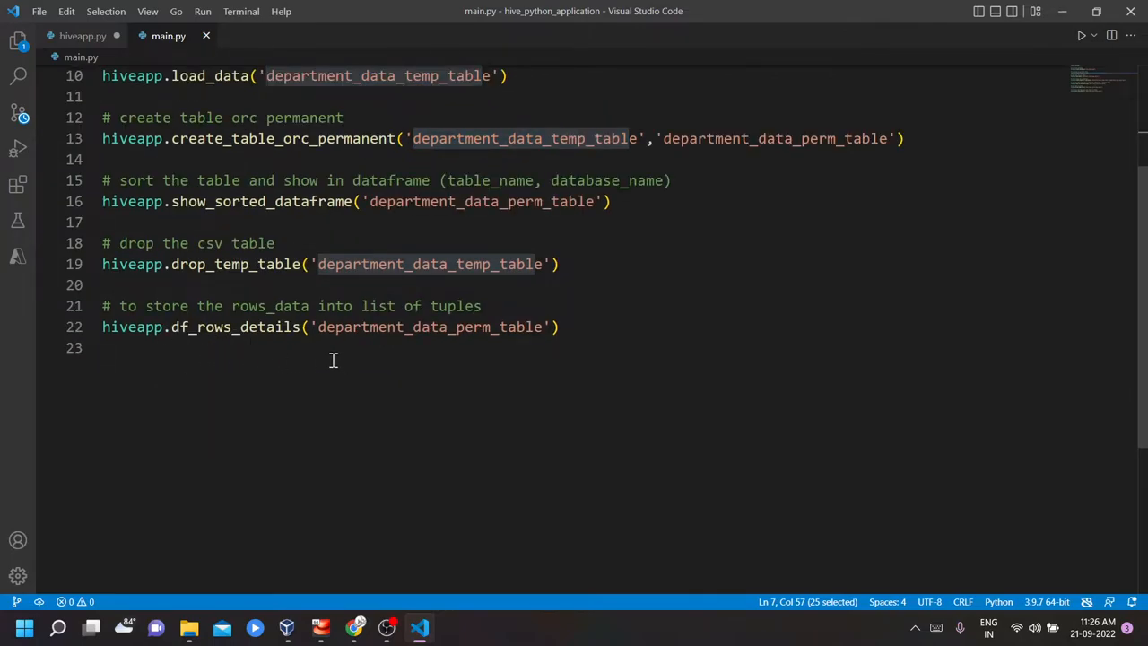
{"action": "mouse_move", "coordinate": [238, 326]}
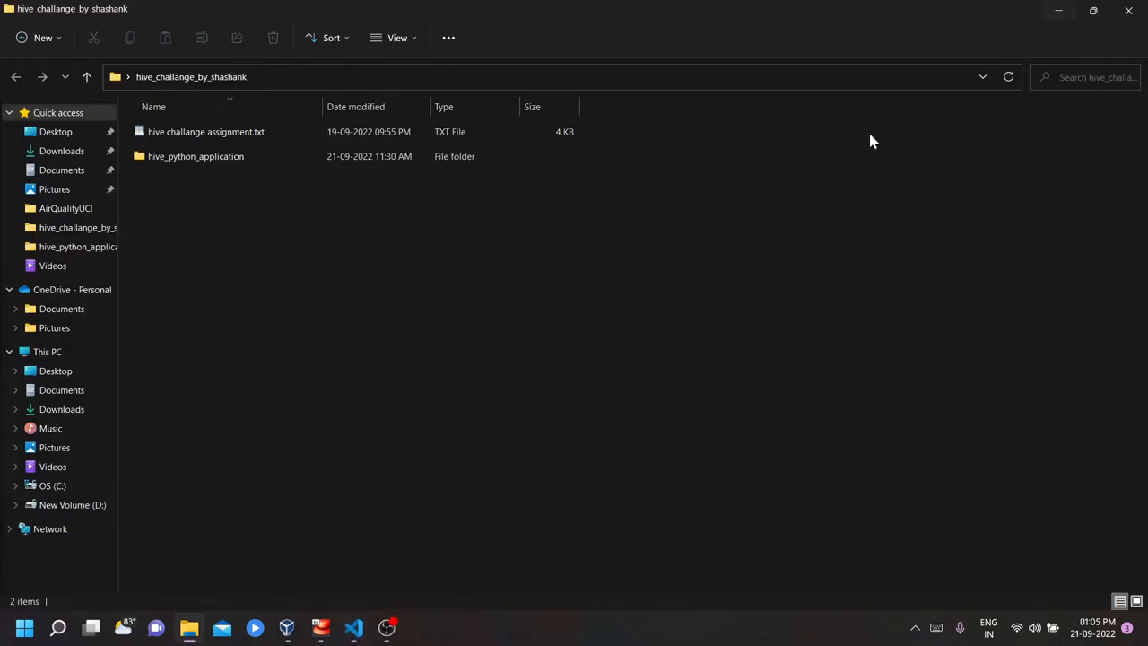
{"action": "double_click", "coordinate": [196, 156]}
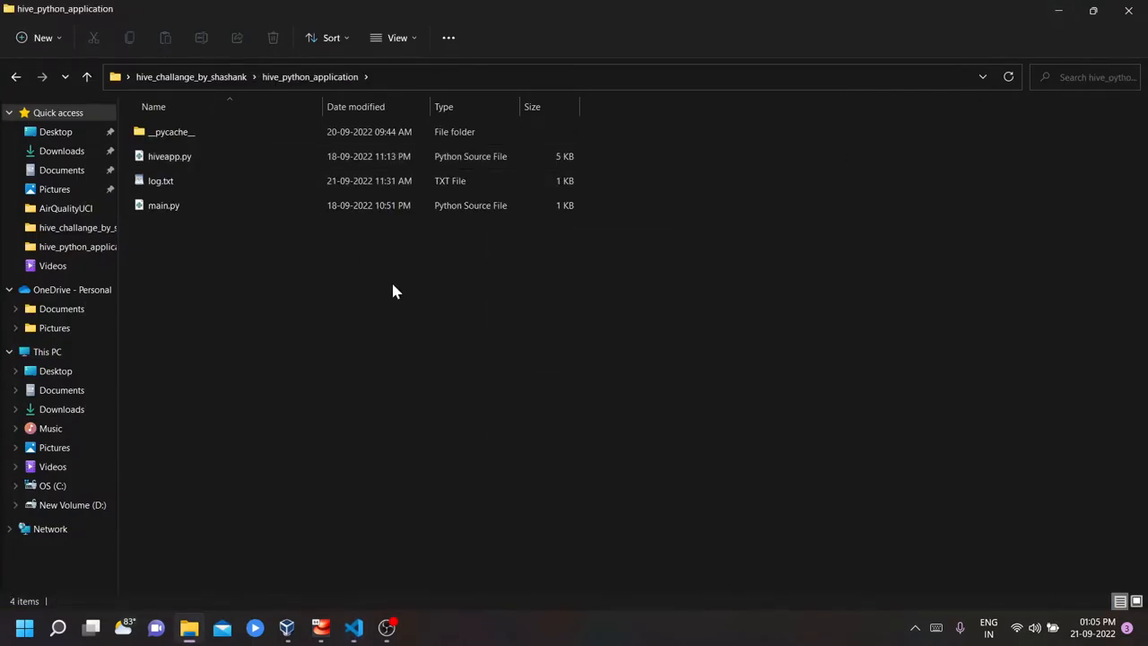
{"action": "mouse_move", "coordinate": [514, 386]}
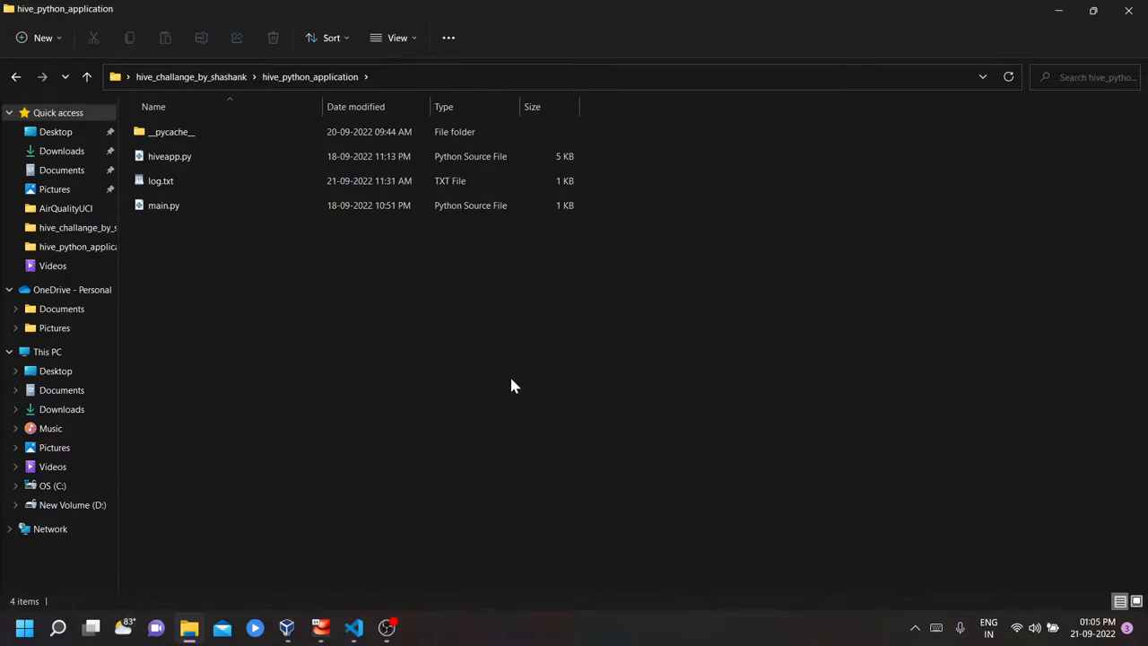
{"action": "type", "text": "python_application> py"}
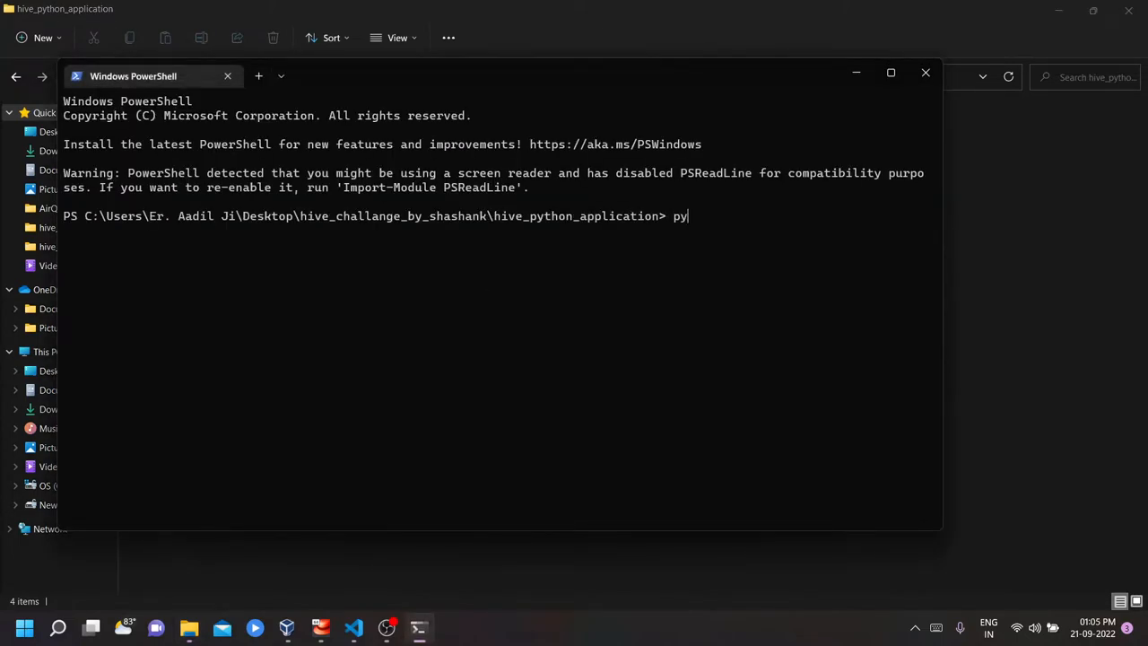
Step: Run python .\main.py and scroll to the d_id-sorted department table and tuple rows
{"action": "type", "text": "thon"}
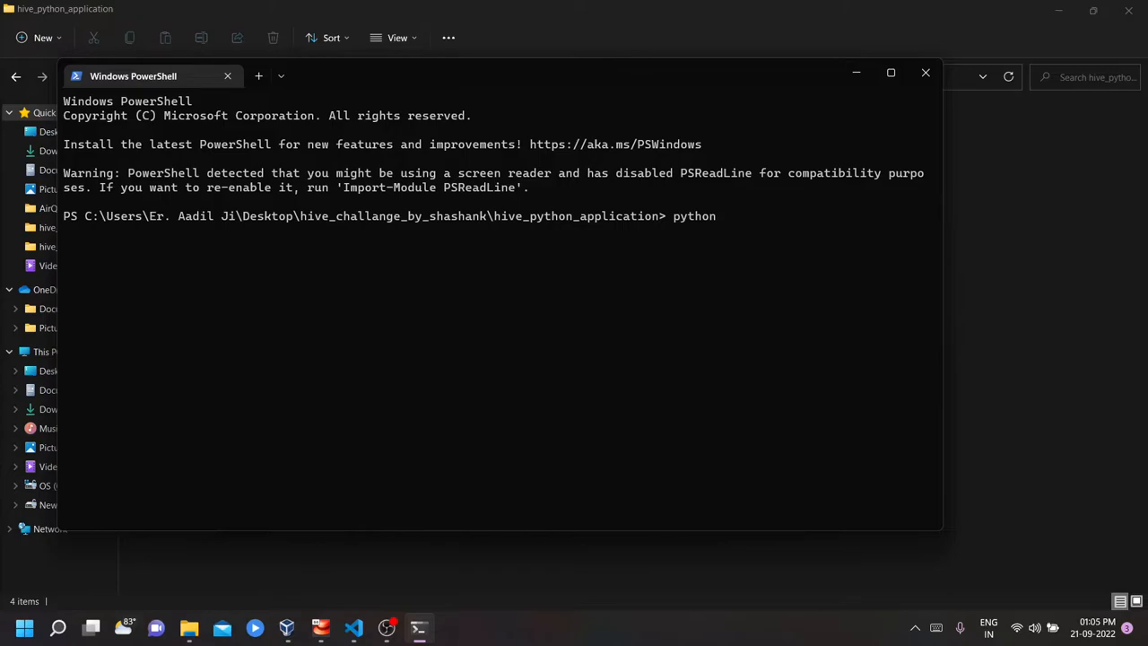
{"action": "type", "text": ".\\main.py"}
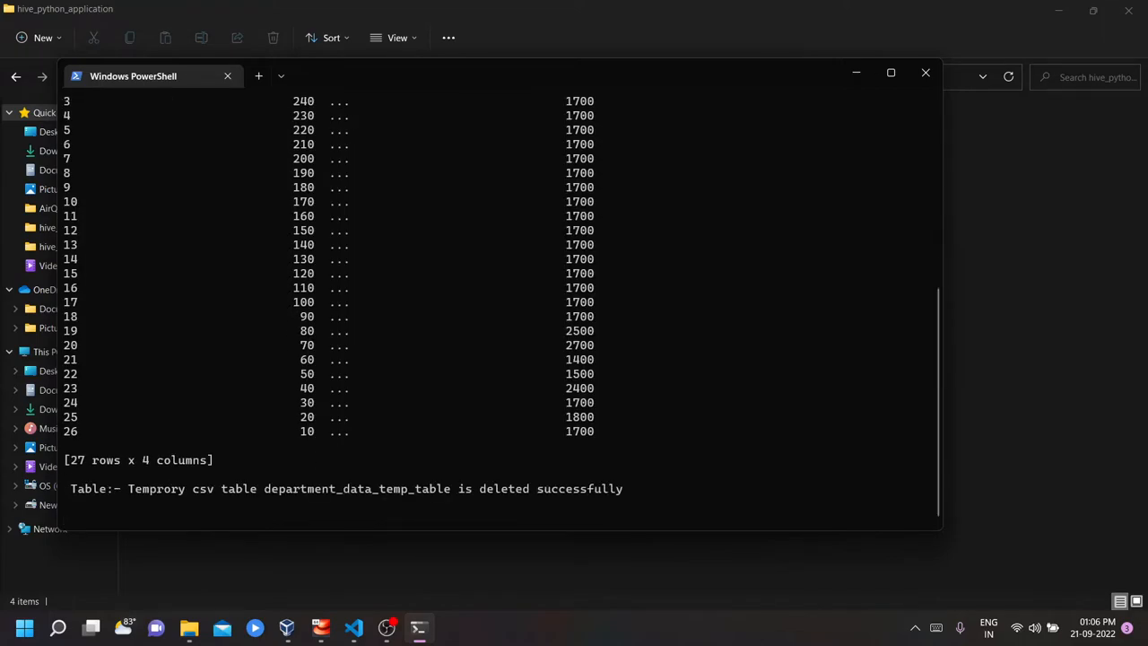
{"action": "scroll", "scroll_direction": "down", "scroll_amount": 3}
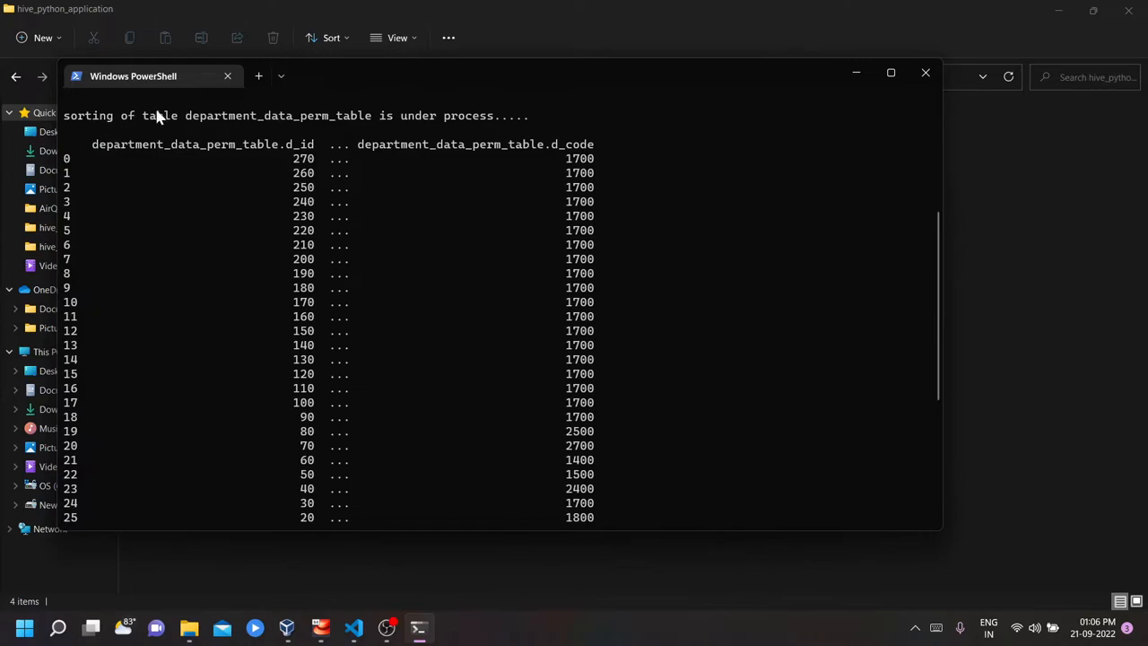
{"action": "mouse_move", "coordinate": [339, 335]}
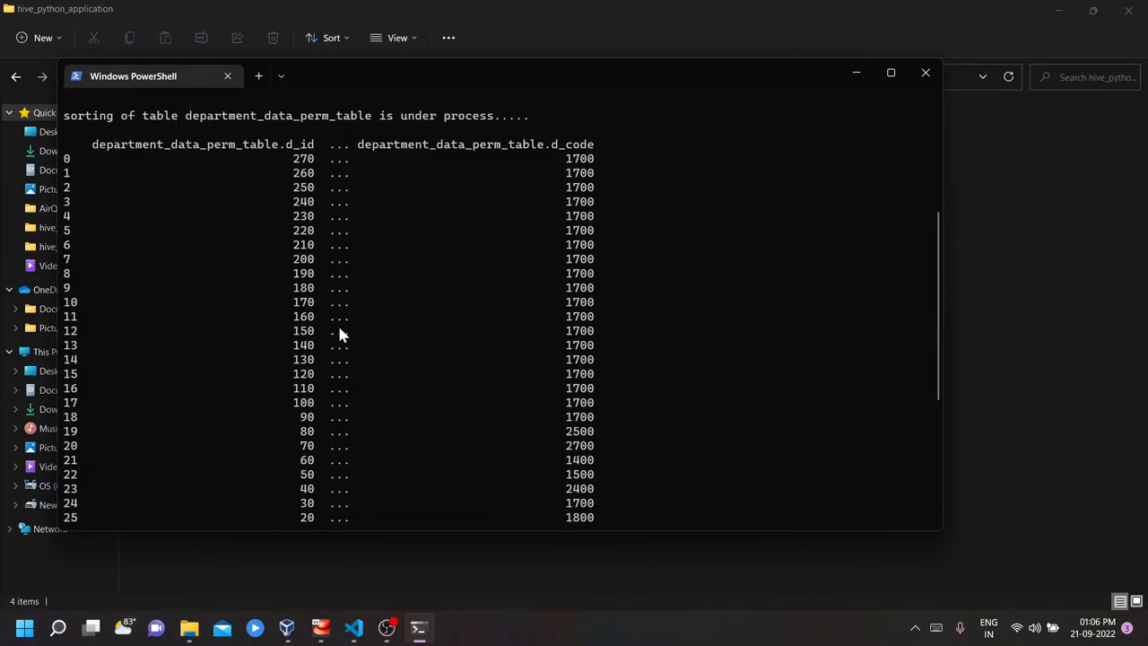
{"action": "scroll", "scroll_direction": "down", "scroll_amount": 3}
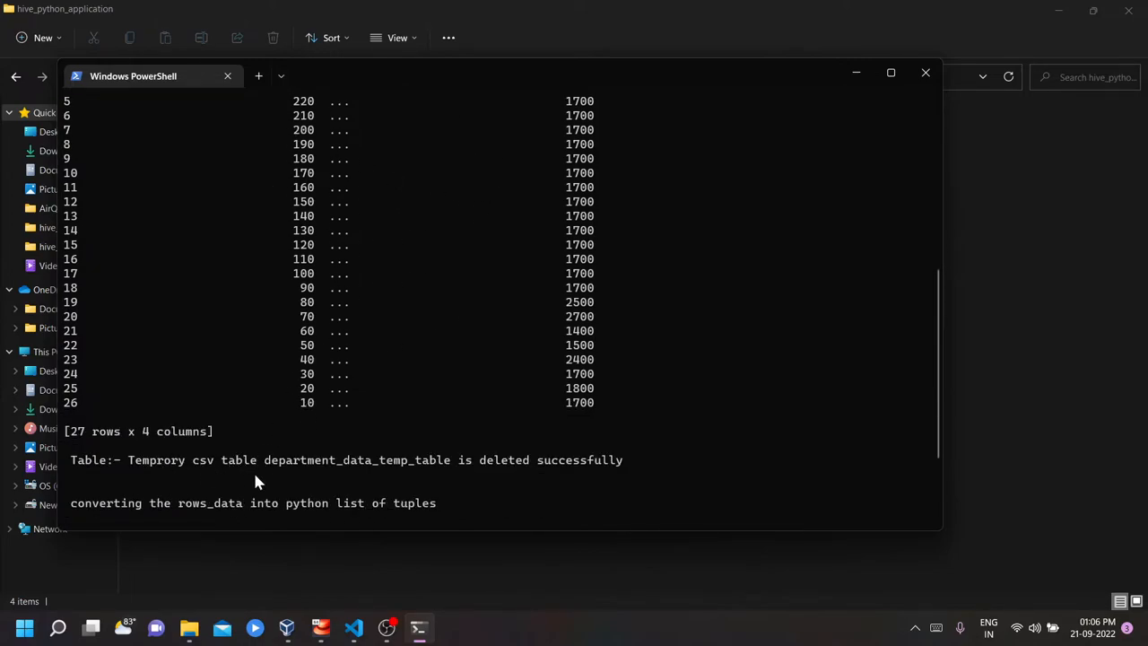
{"action": "scroll", "scroll_direction": "down", "scroll_amount": 3}
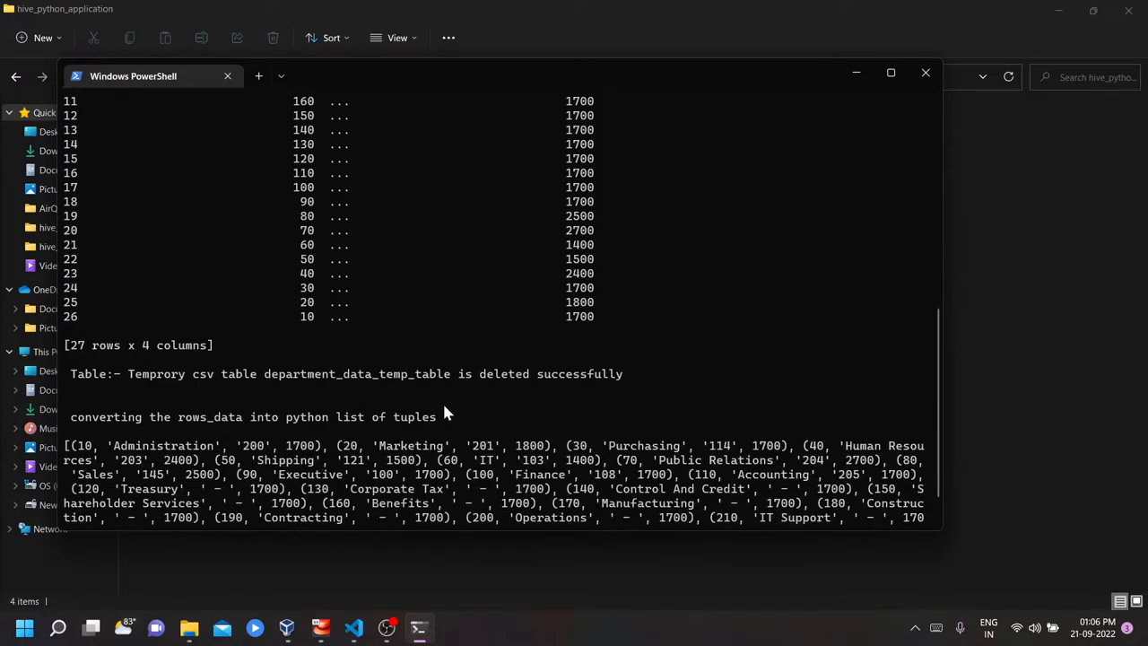
{"action": "scroll", "scroll_direction": "down", "scroll_amount": 3}
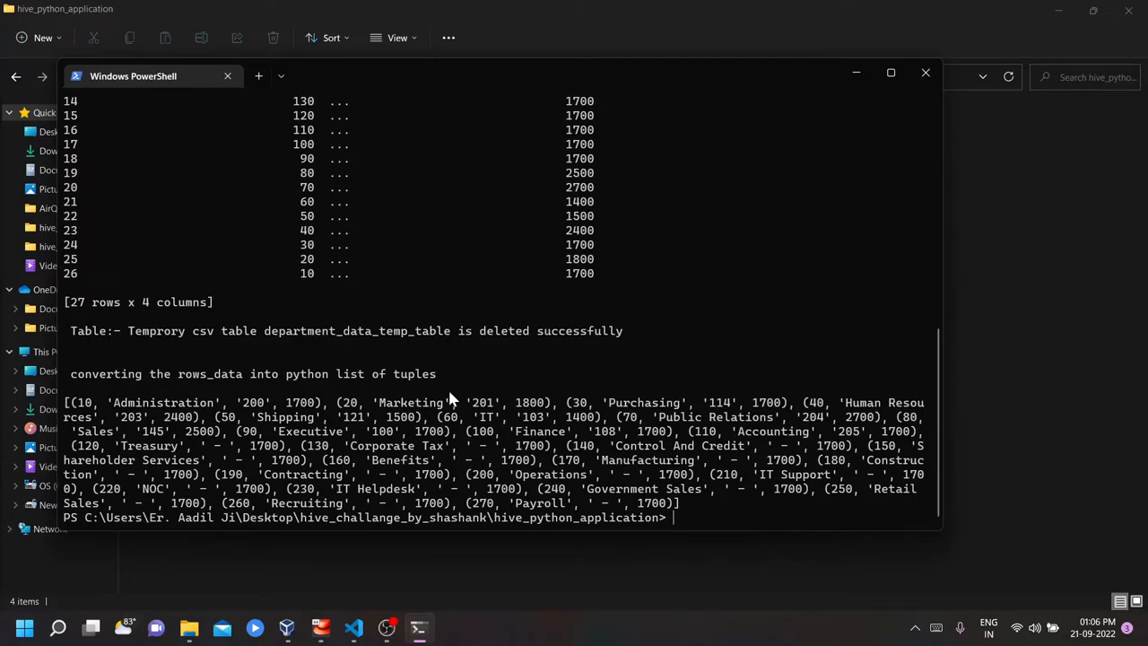
{"action": "mouse_move", "coordinate": [372, 398]}
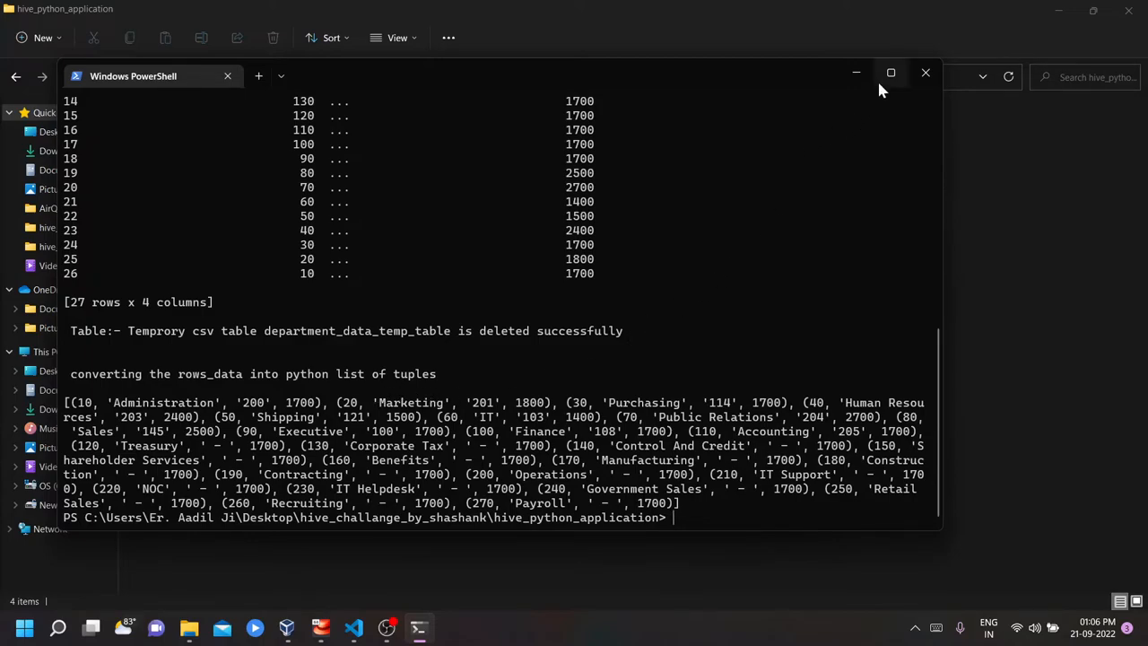
{"action": "mouse_move", "coordinate": [451, 563]}
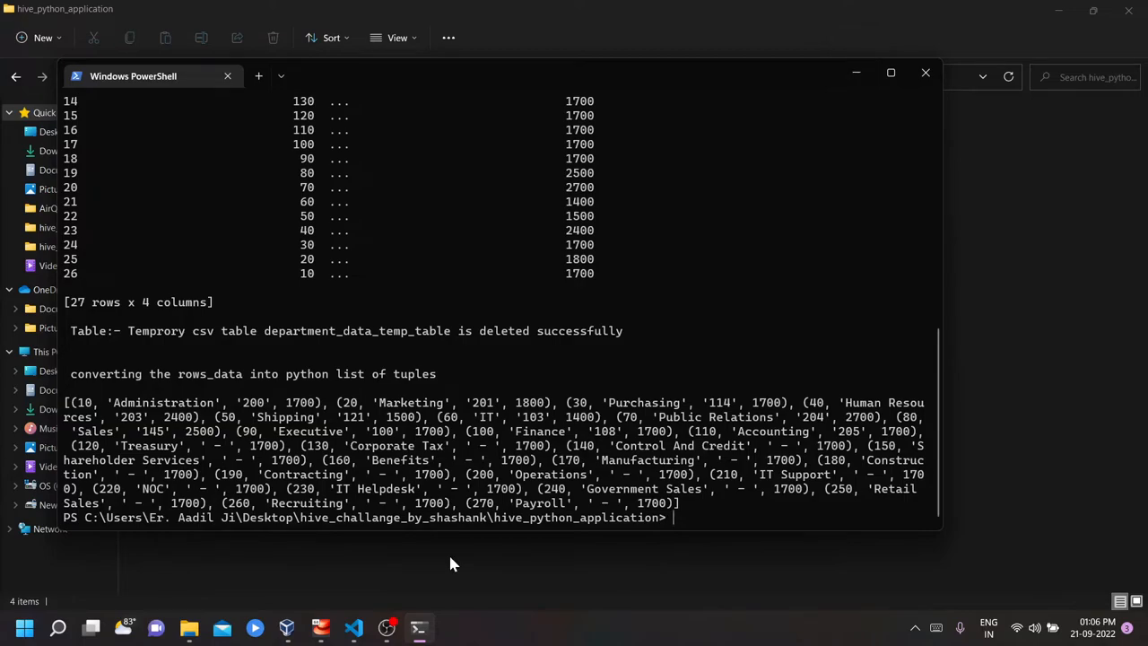
Step: Print .\log.txt with cat to show the timestamped creation, loading and sorting entries
{"action": "type", "text": "cat"}
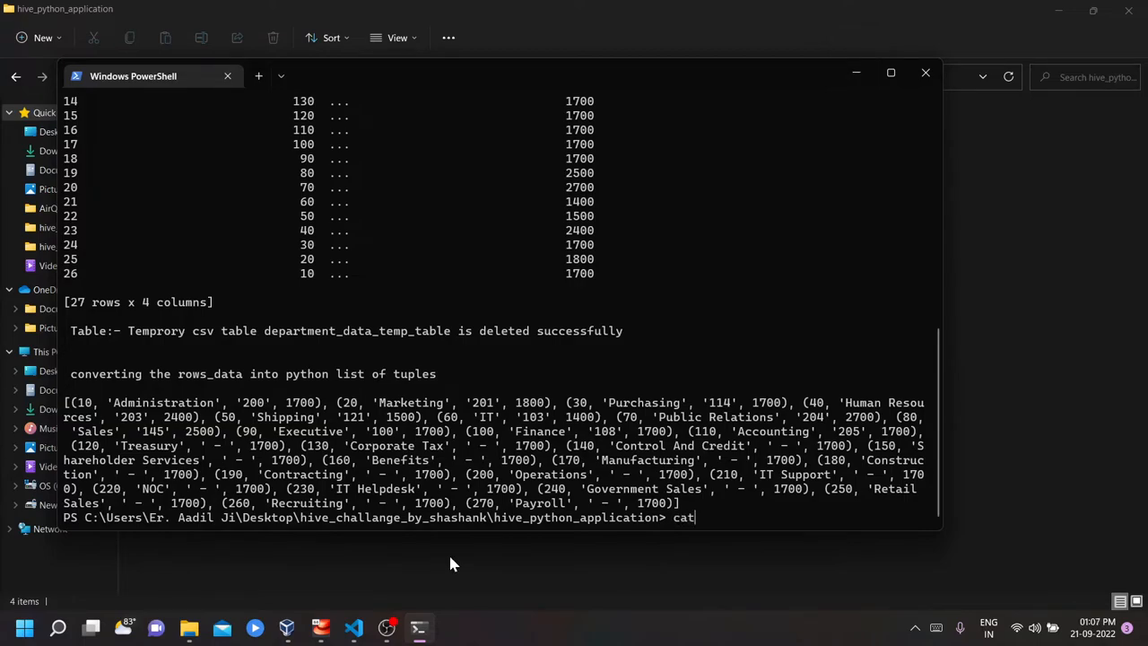
{"action": "type", "text": ".\\log.txt"}
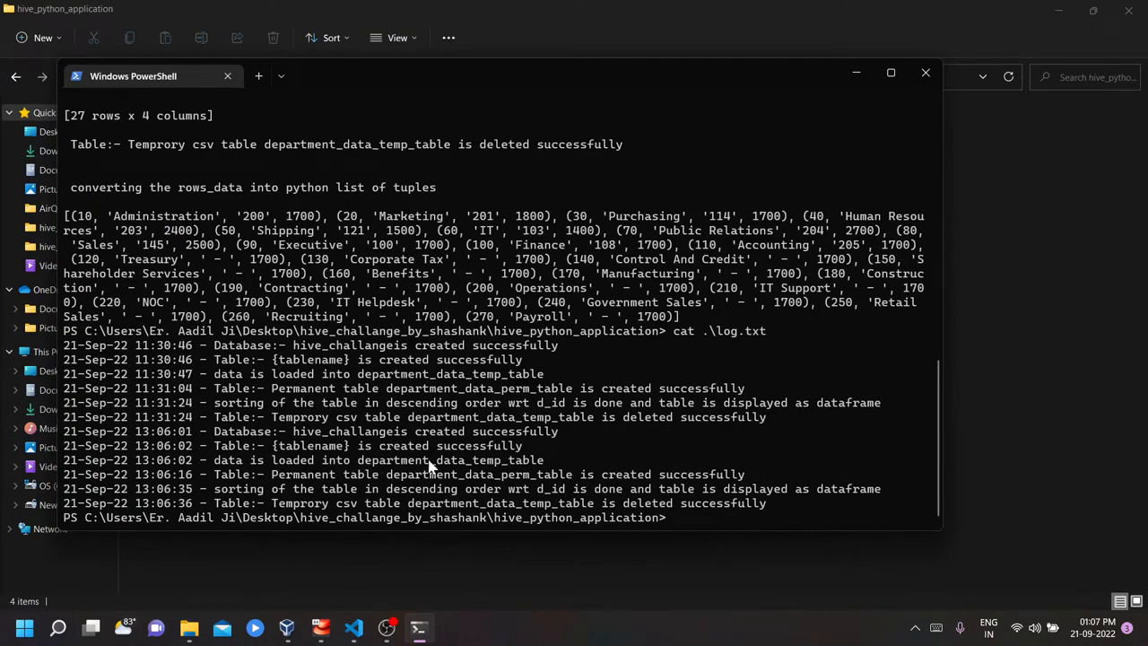
{"action": "mouse_move", "coordinate": [330, 437]}
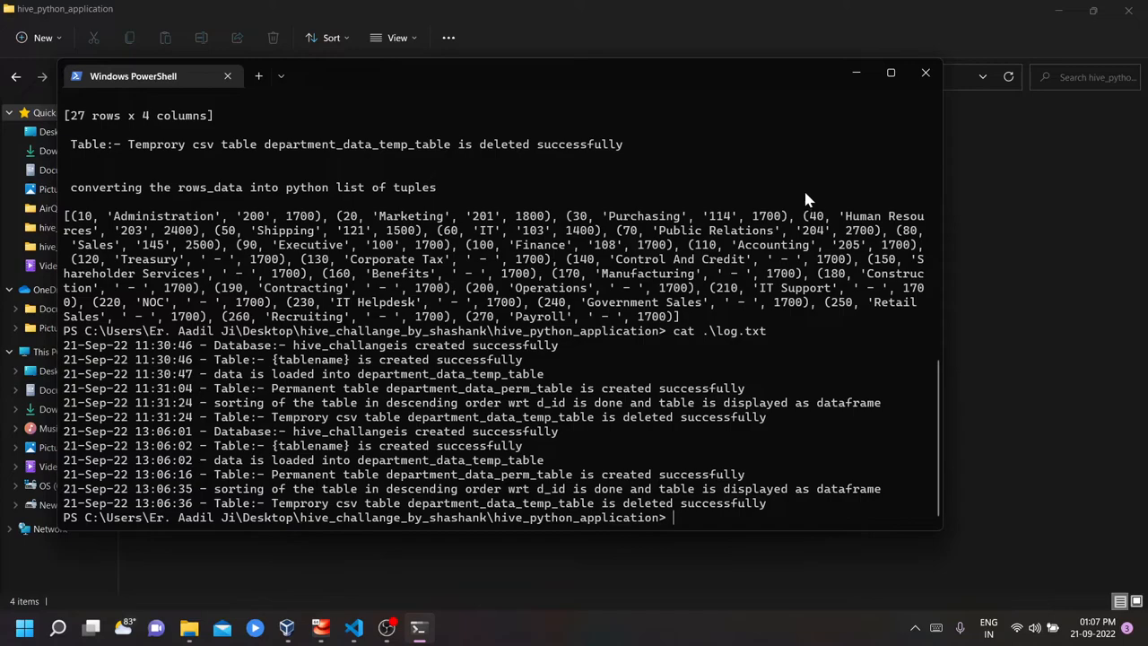
{"action": "mouse_move", "coordinate": [856, 72]}
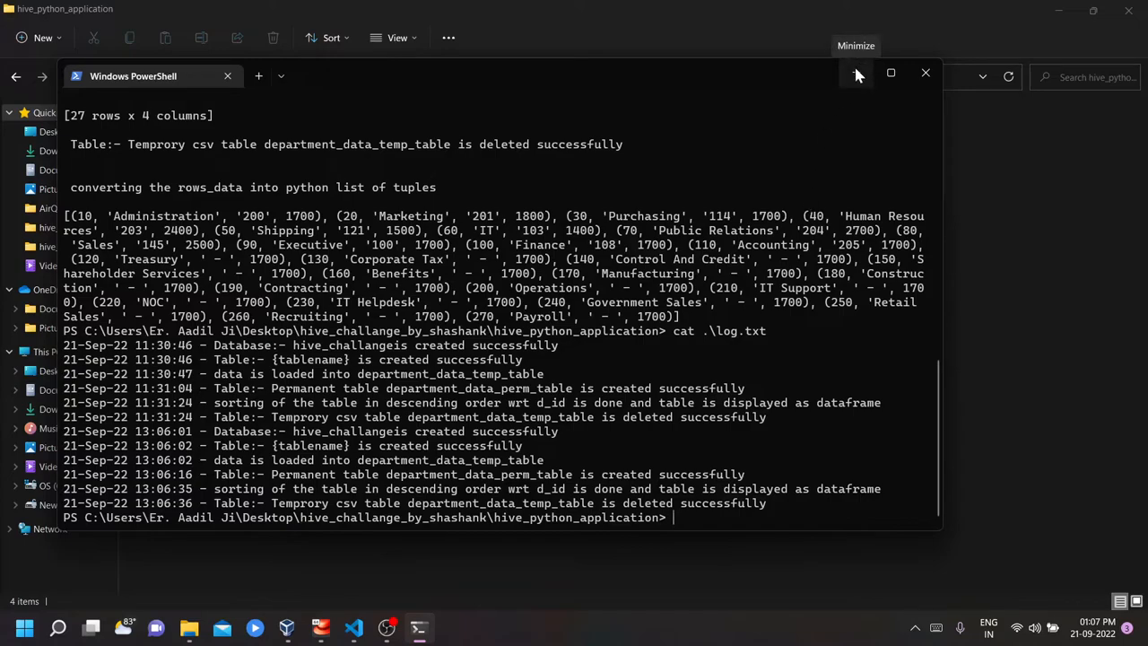
Step: Minimize PowerShell and launch PuTTY from a Start menu search for 'putty'
{"action": "left_click", "coordinate": [856, 72]}
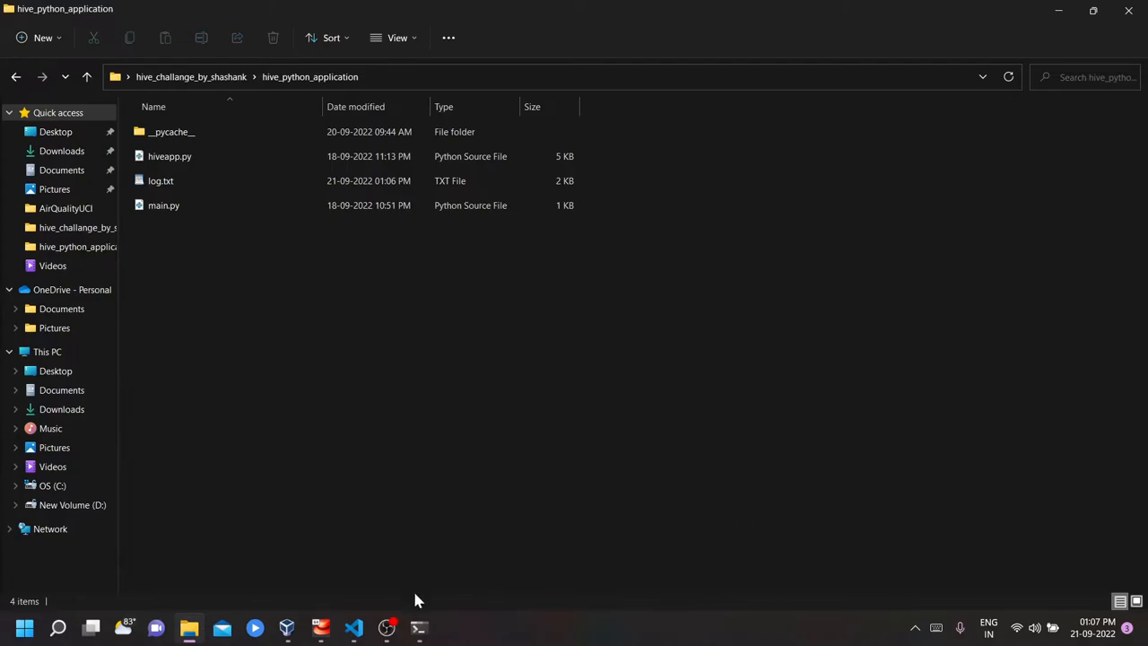
{"action": "left_click", "coordinate": [24, 627]}
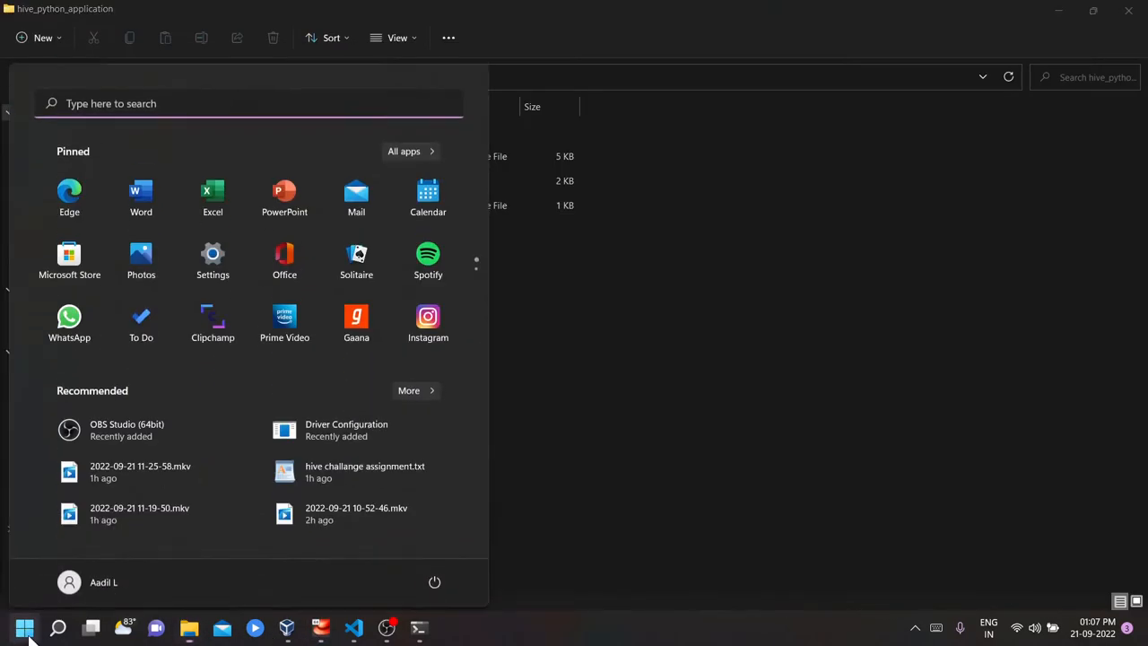
{"action": "type", "text": "putty"}
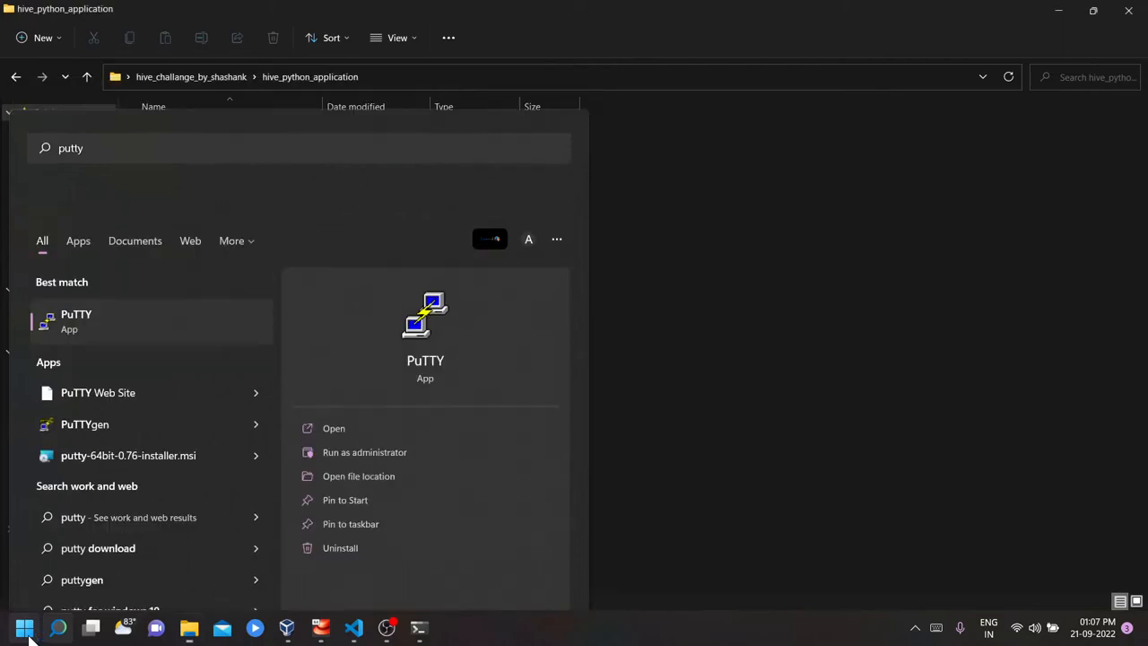
{"action": "left_click", "coordinate": [77, 321]}
{"action": "type", "text": "192.168.56.102"}
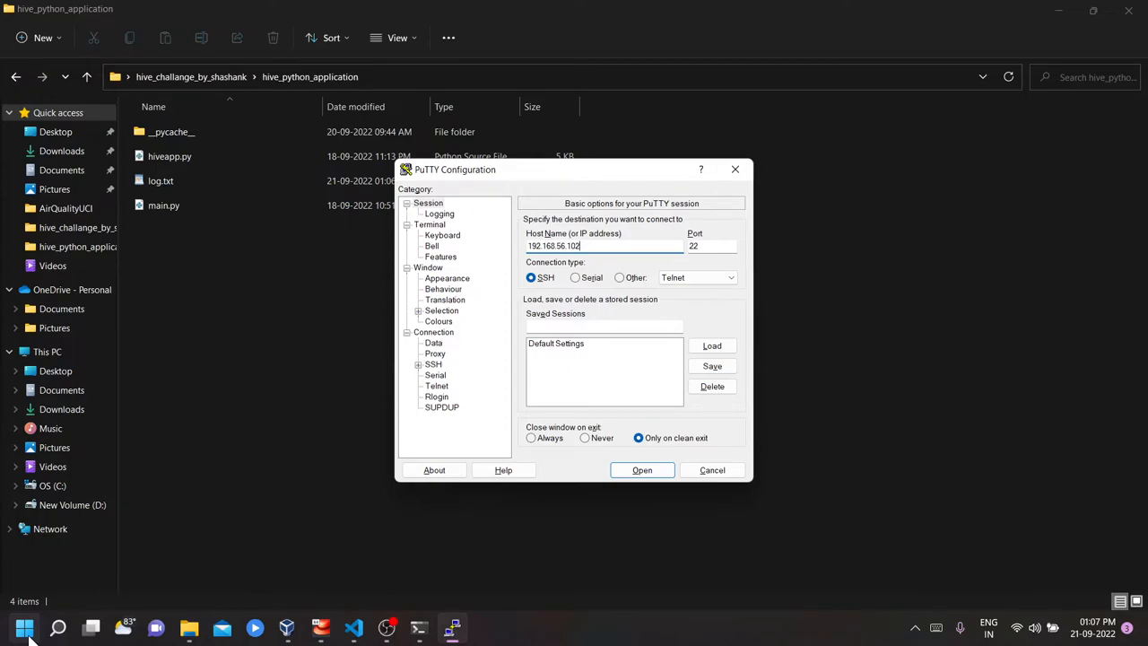
Step: Open the SSH session to 192.168.56.102 and start the hive shell
{"action": "left_click", "coordinate": [642, 470]}
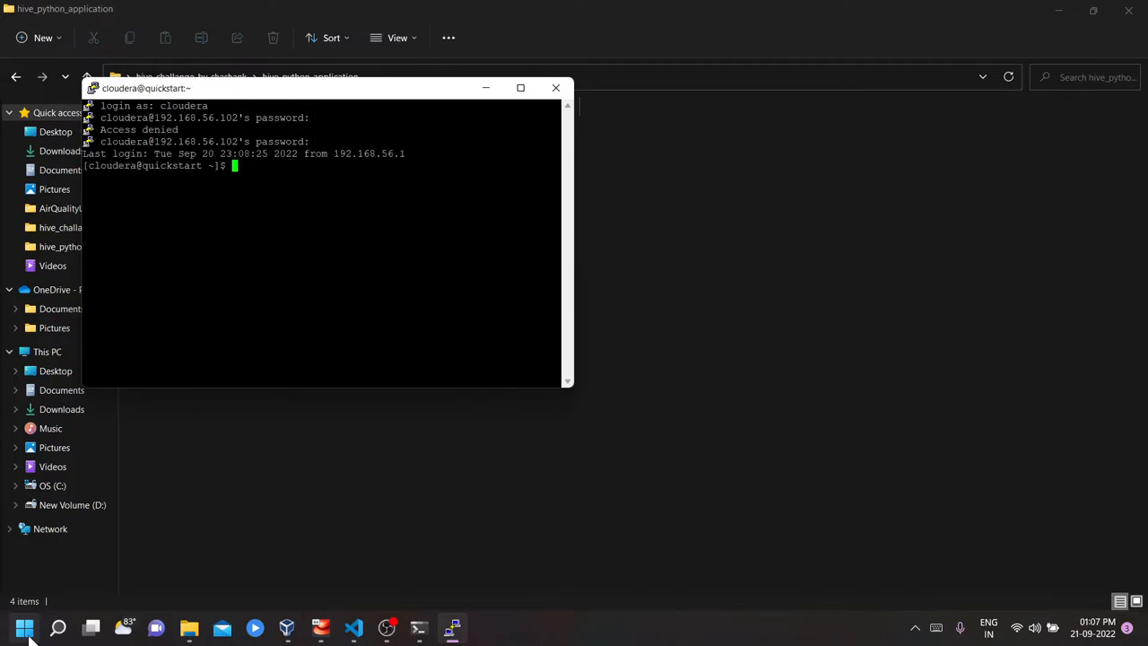
{"action": "type", "text": "hive"}
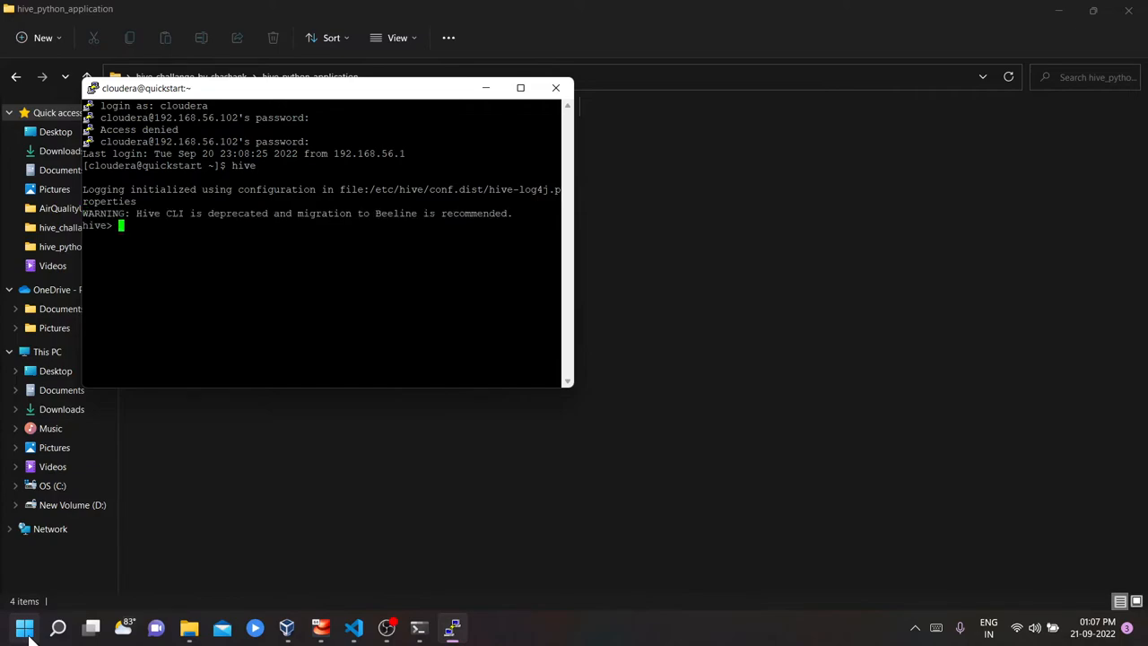
Step: Run show databases, then make hive_challange the active database with use
{"action": "type", "text": "show databases;"}
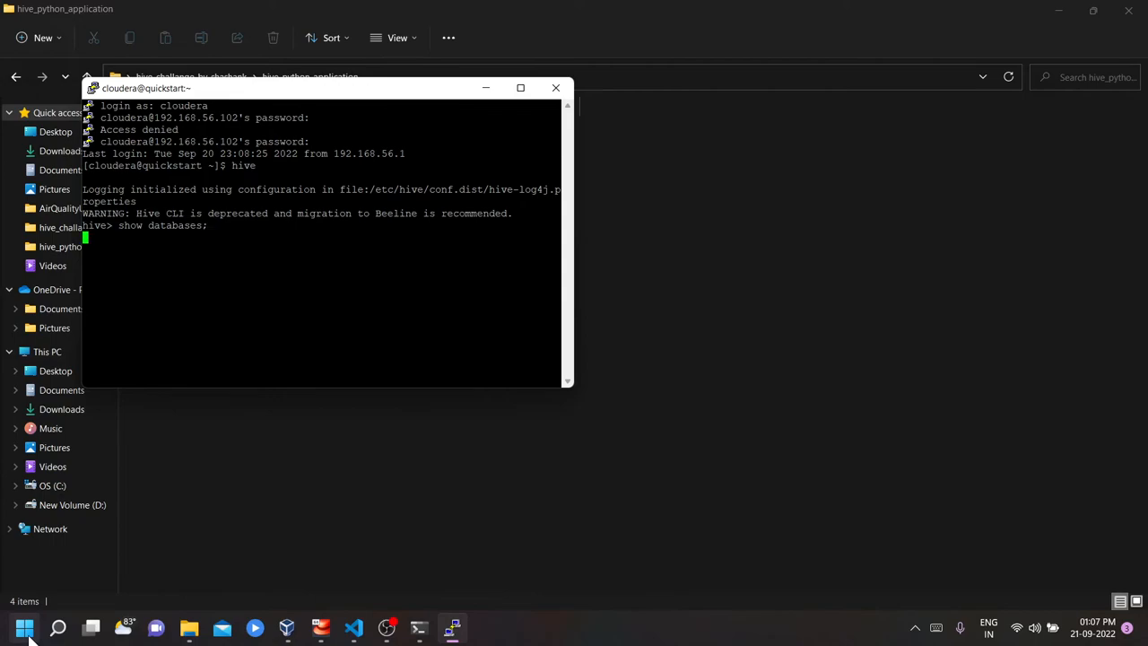
{"action": "key", "text": "enter"}
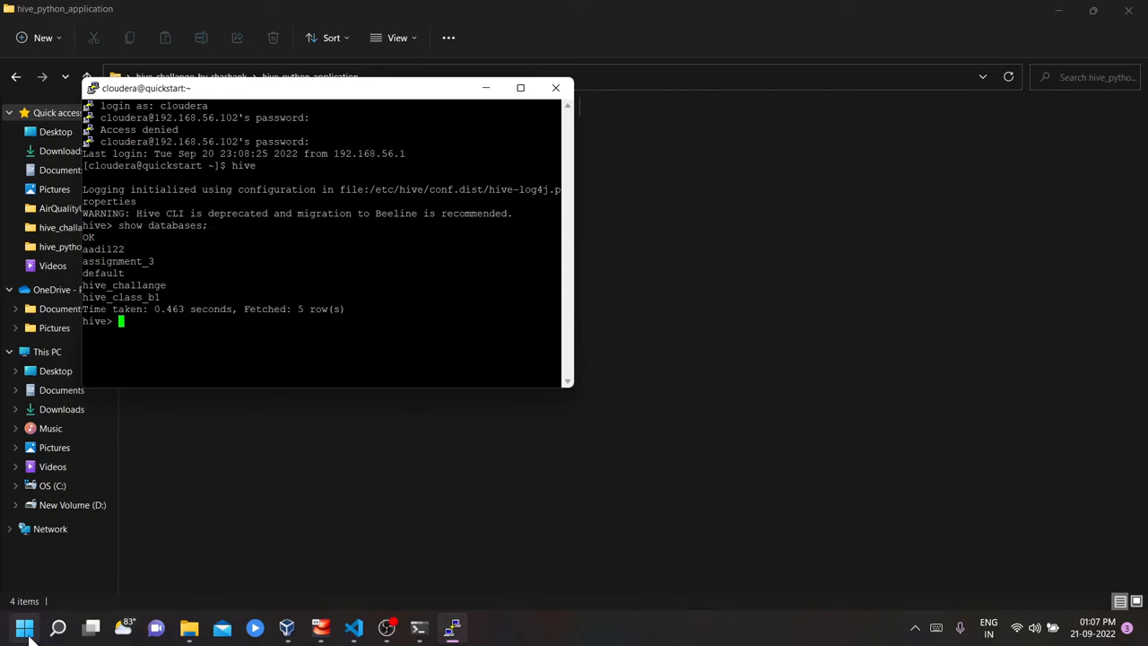
{"action": "type", "text": "use"}
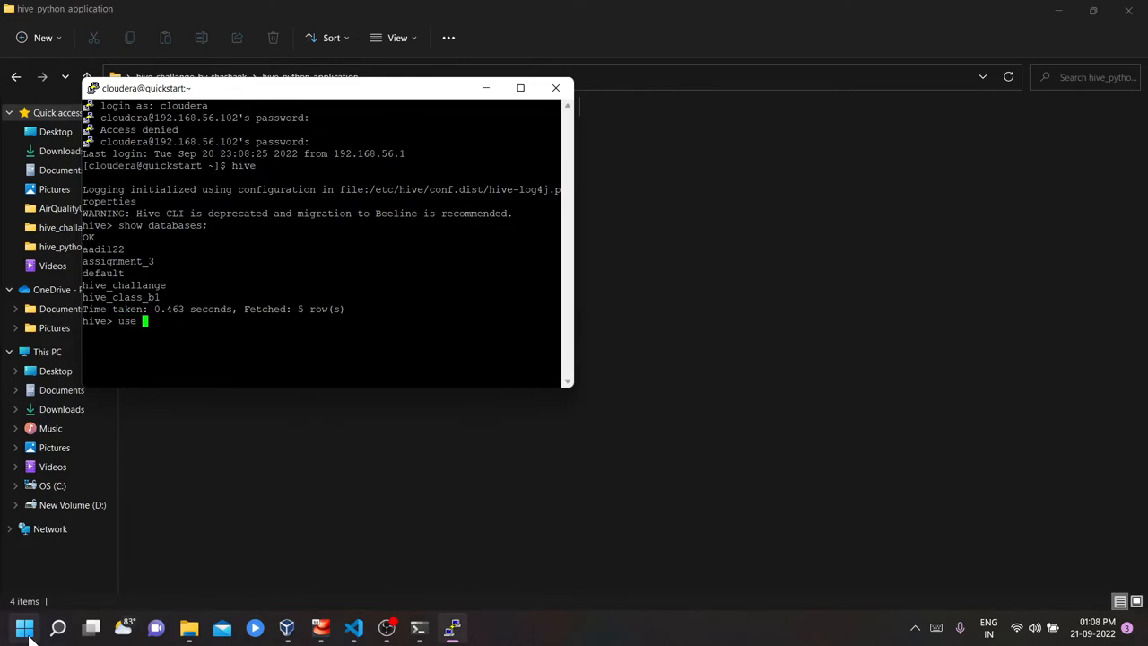
{"action": "type", "text": "hive_c"}
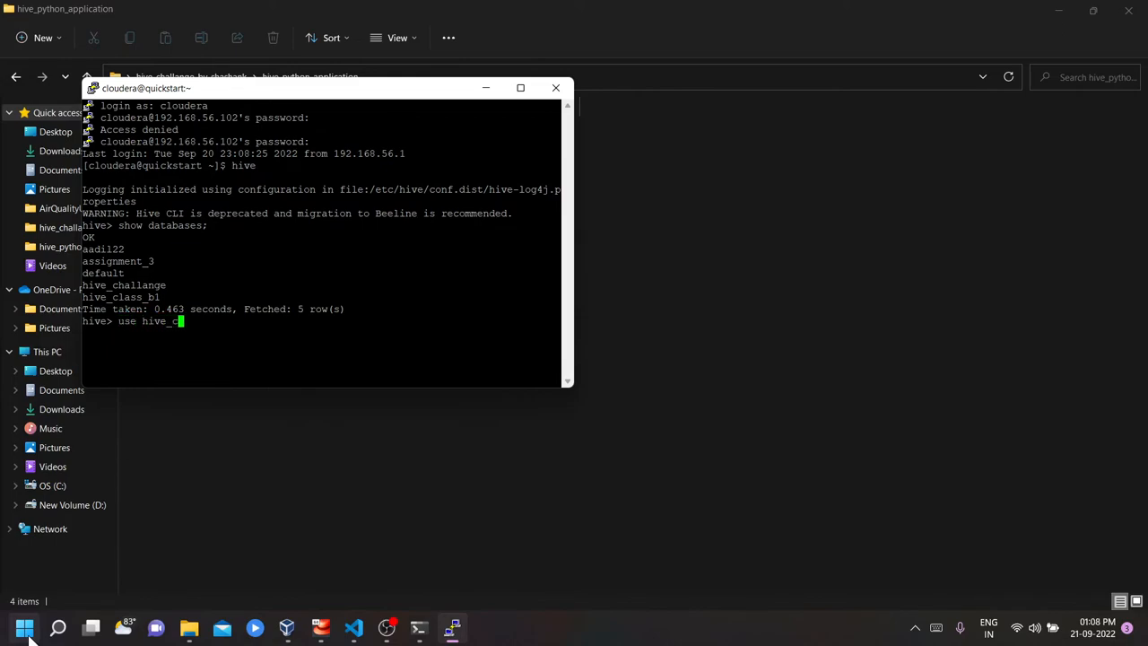
{"action": "type", "text": "hallange;"}
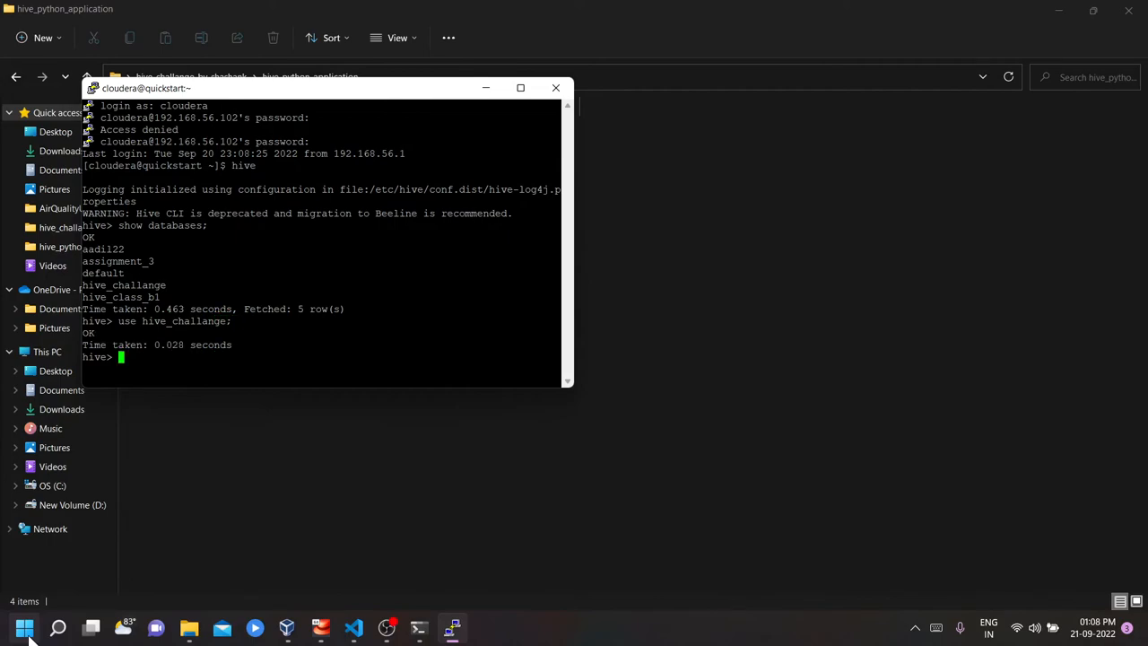
{"action": "type", "text": "show"}
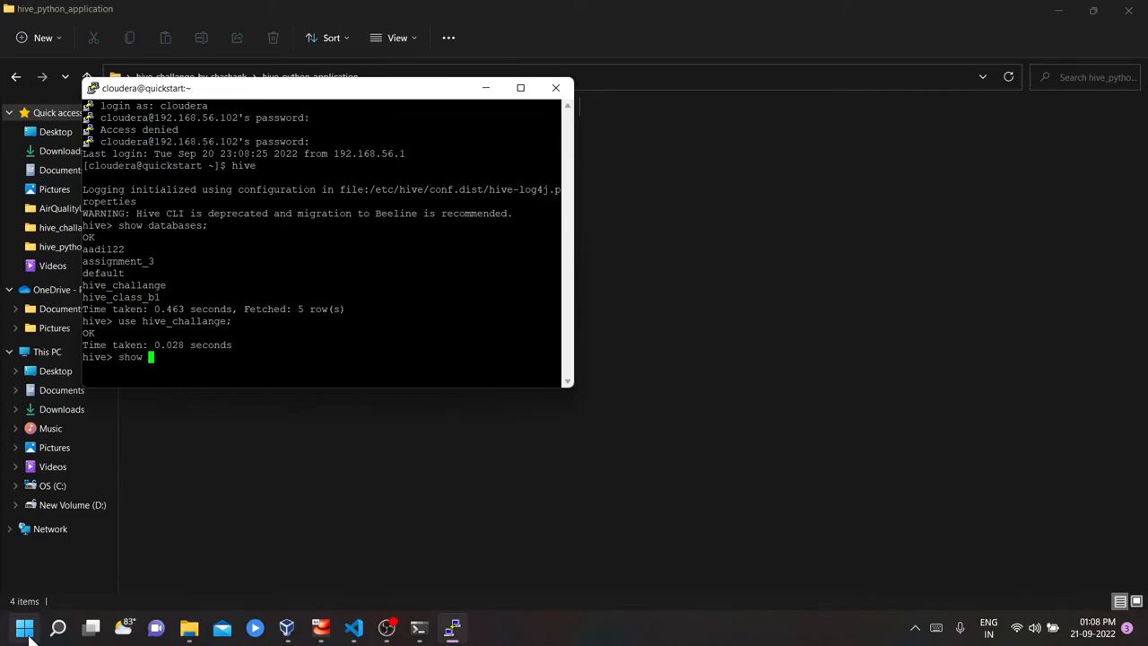
Step: Show tables, then query the first 10 rows of department_data_perm_table after fixing the typo
{"action": "type", "text": "tables;"}
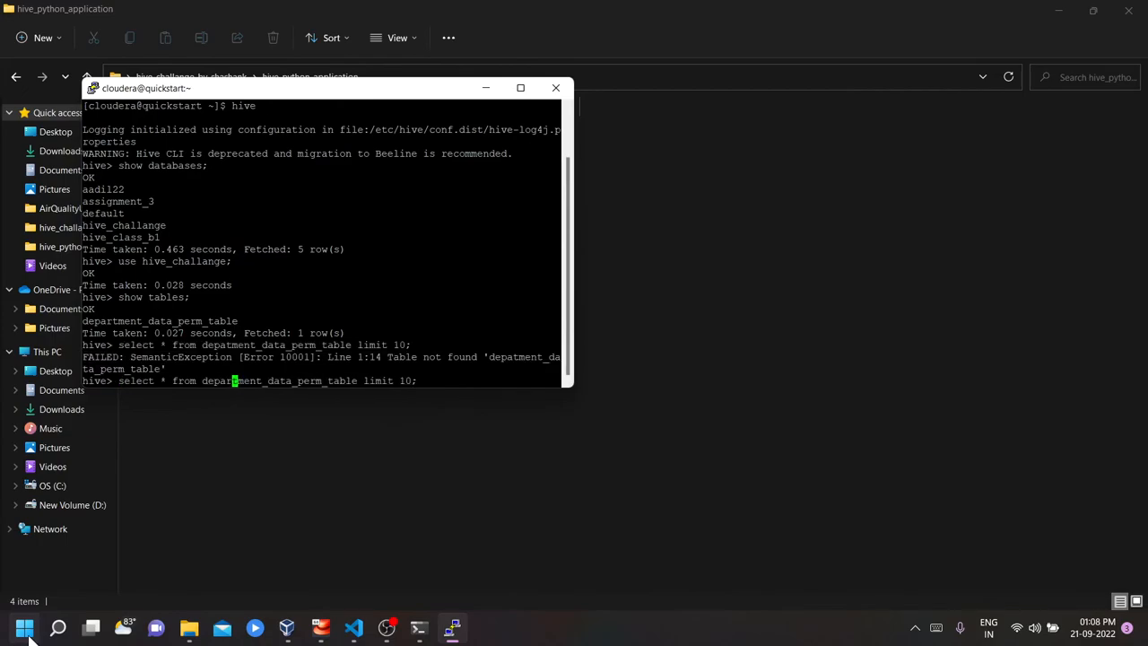
{"action": "key", "text": "Return"}
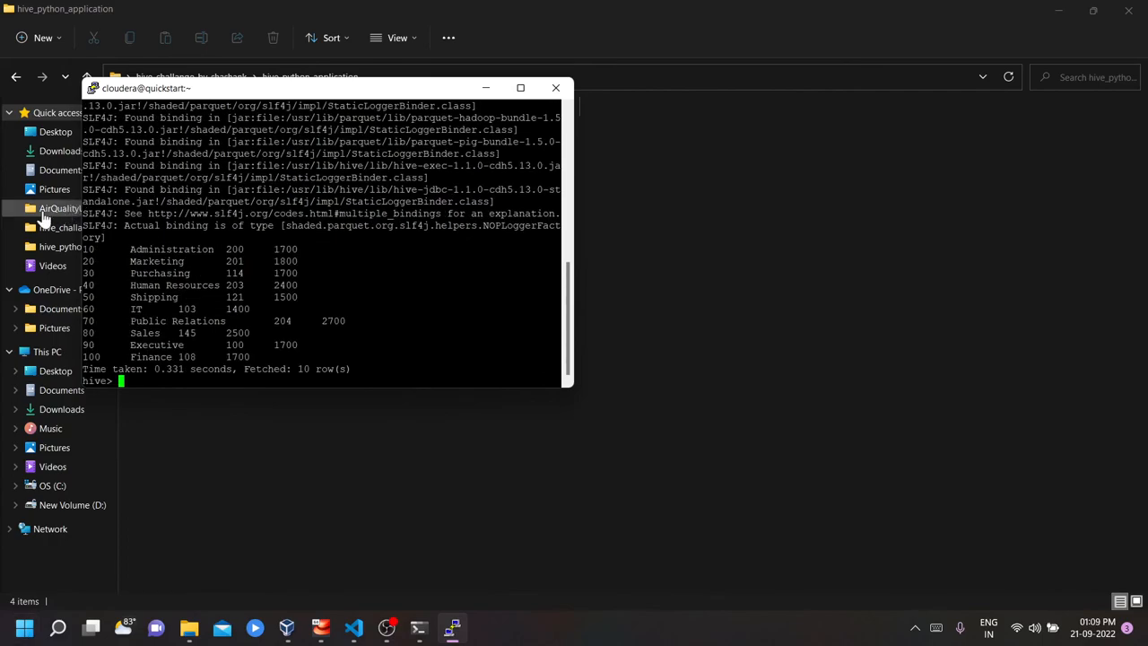
{"action": "mouse_move", "coordinate": [45, 218]}
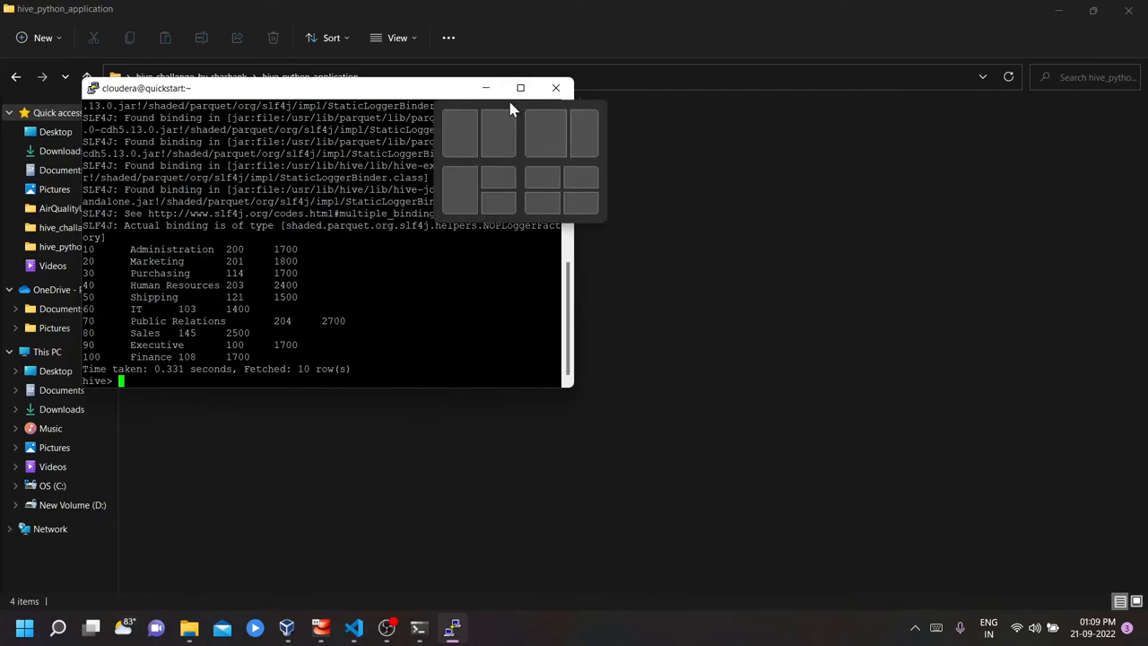
{"action": "mouse_move", "coordinate": [510, 112]}
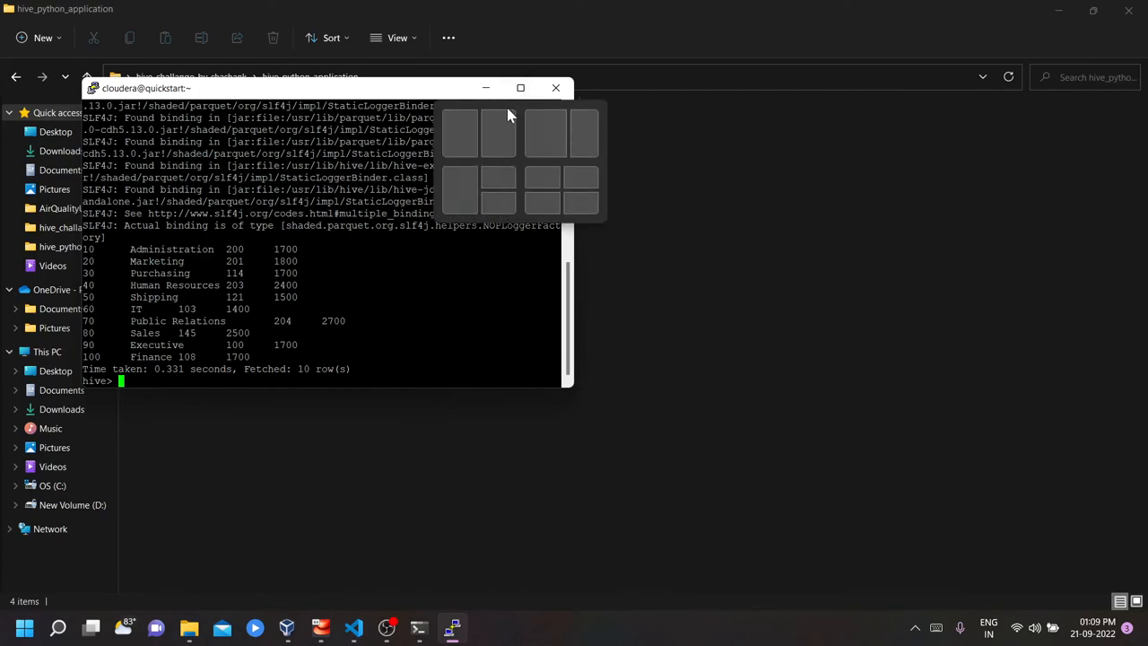